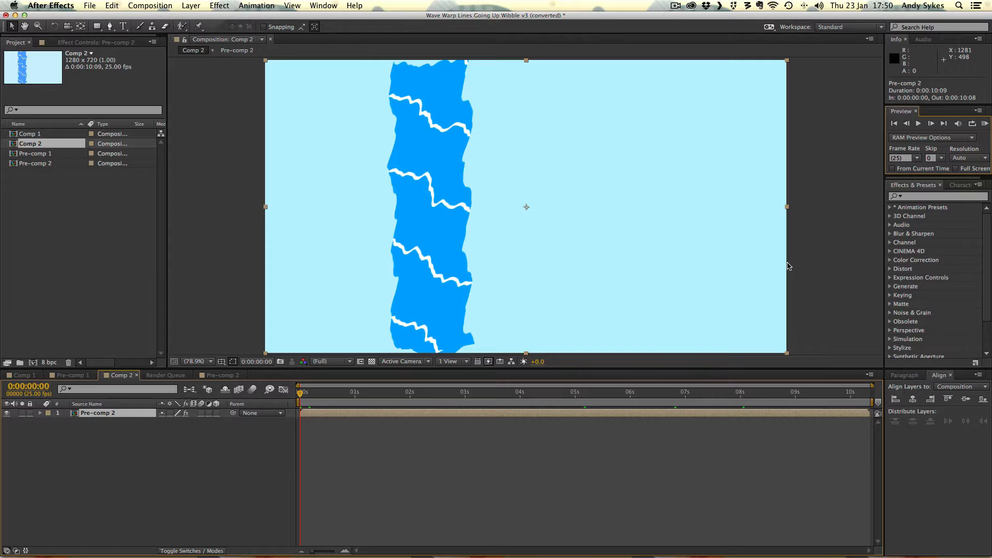
Scrub through the waterfall animation, then select the Pre-comp 2 layer for renaming to Wave Warp.
{"action": "left_click", "coordinate": [581, 173]}
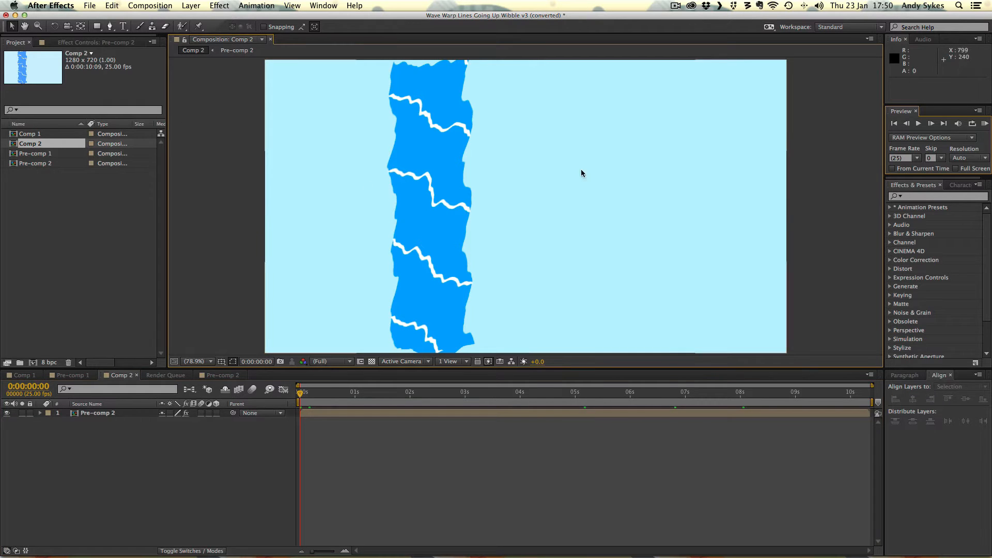
{"action": "left_click", "coordinate": [30, 133]}
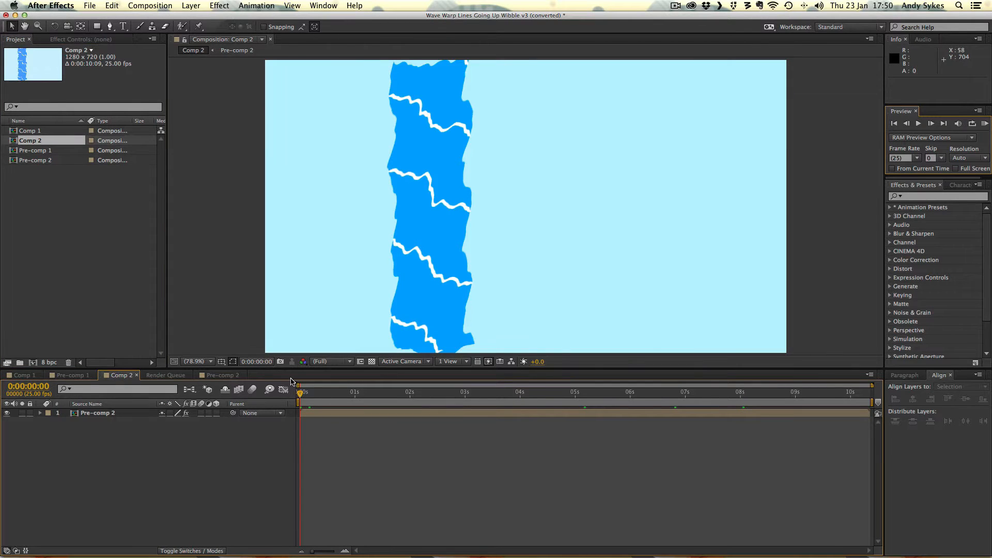
{"action": "mouse_move", "coordinate": [425, 296]}
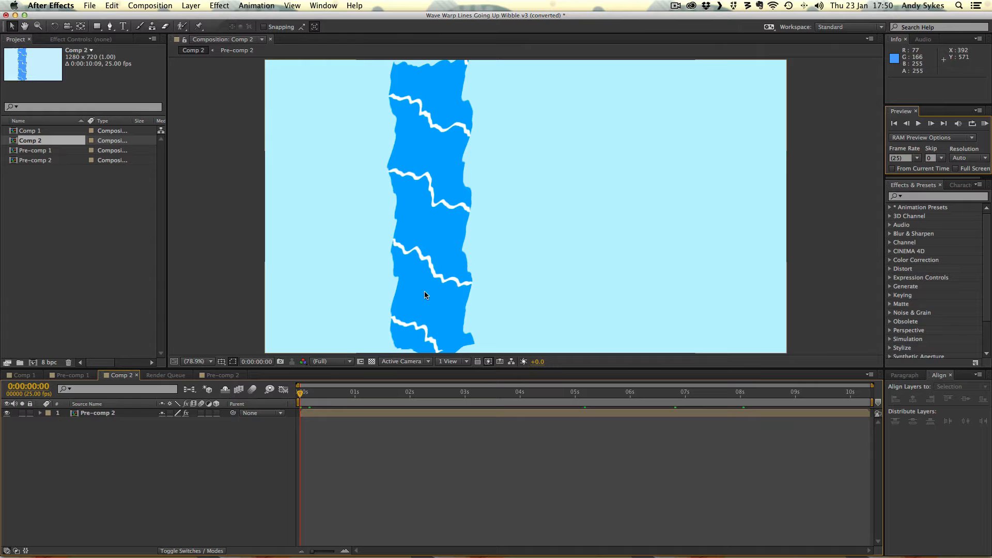
{"action": "mouse_move", "coordinate": [416, 182]}
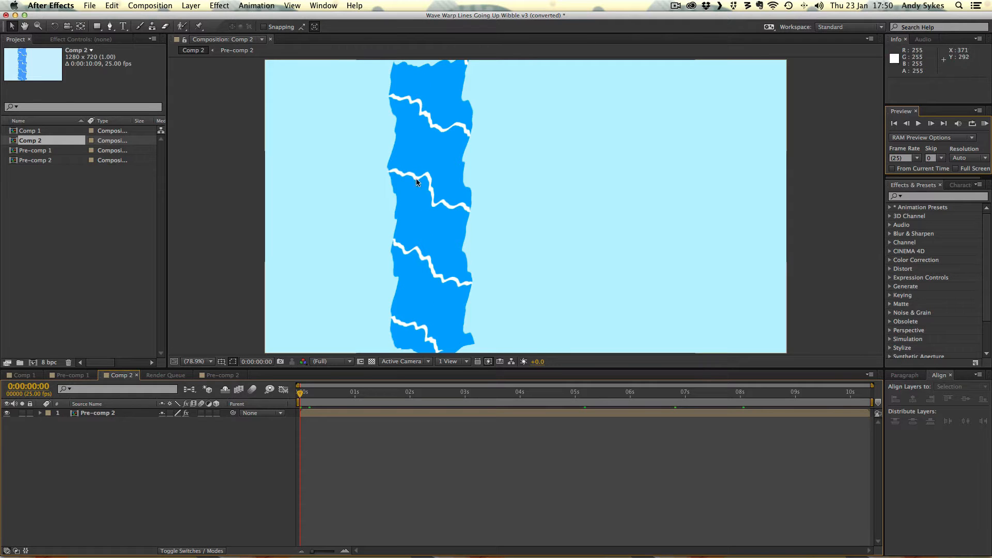
{"action": "left_click", "coordinate": [391, 392]}
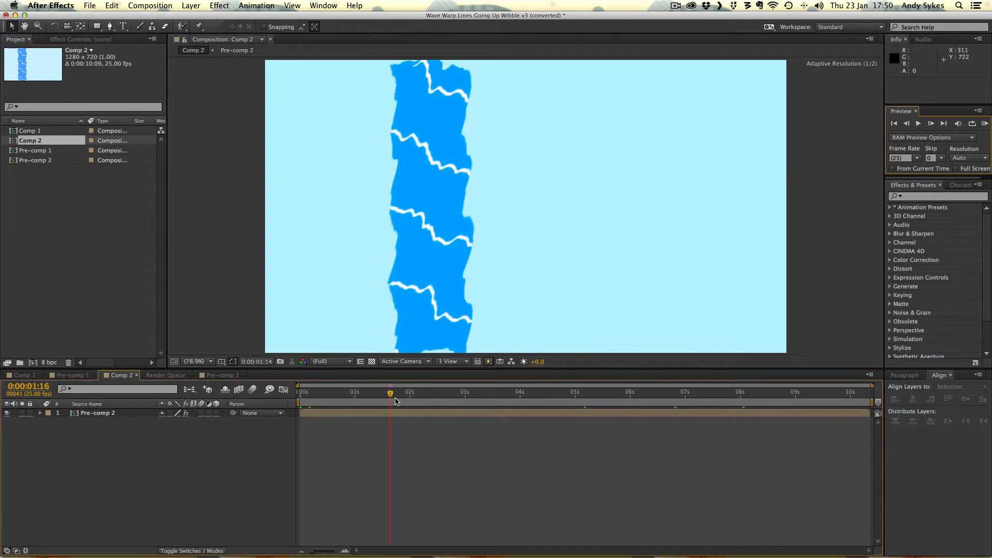
{"action": "left_click", "coordinate": [754, 393]}
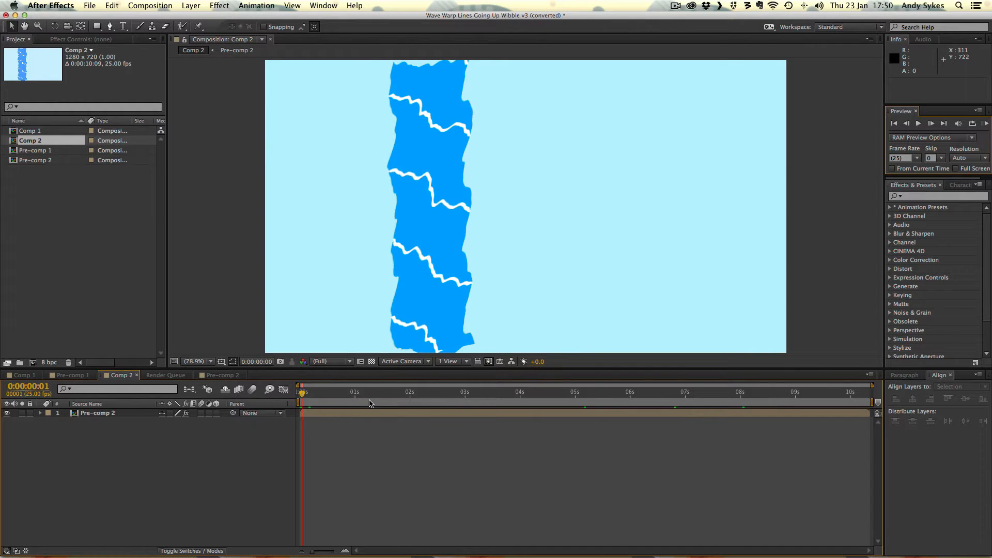
{"action": "left_click", "coordinate": [683, 393]}
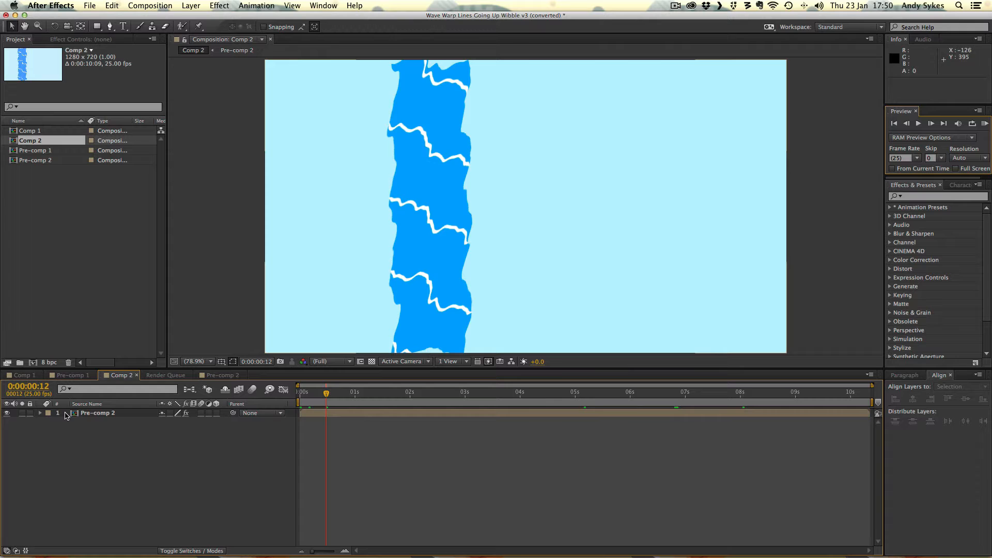
{"action": "left_click", "coordinate": [98, 412]}
{"action": "type", "text": "Wave Warp"}
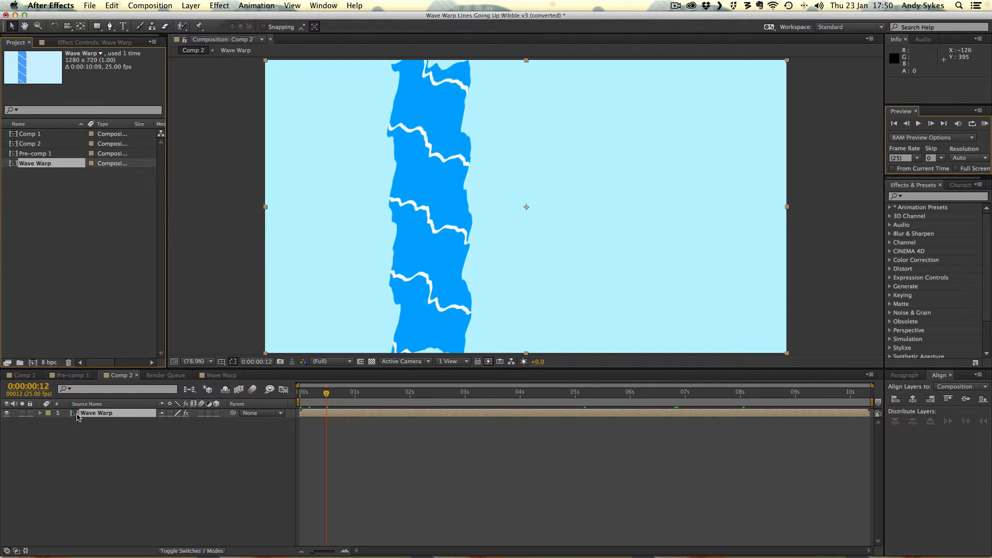
Open the Wave Warp precomp and rename Shape Layer 2 to 'blue'.
{"action": "left_click", "coordinate": [221, 374]}
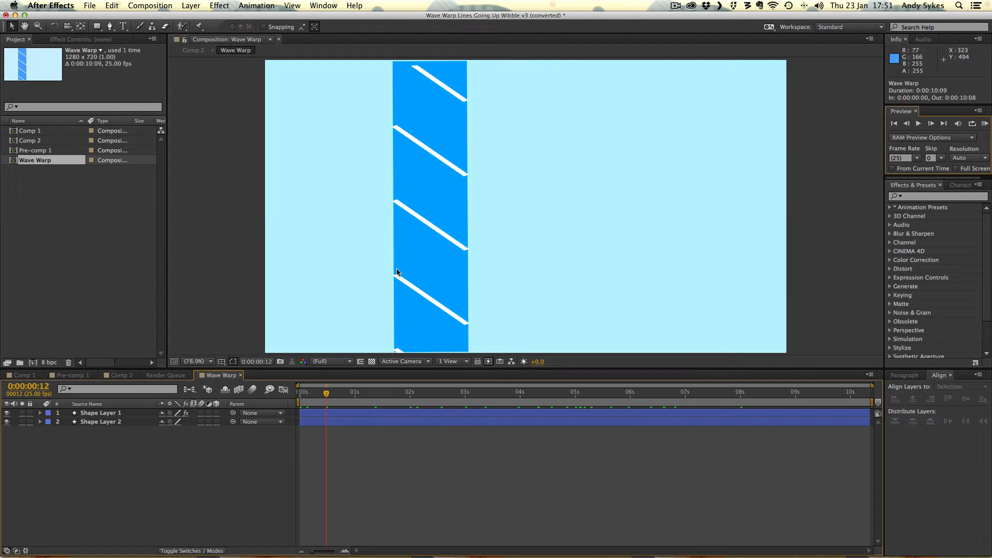
{"action": "left_click", "coordinate": [101, 413]}
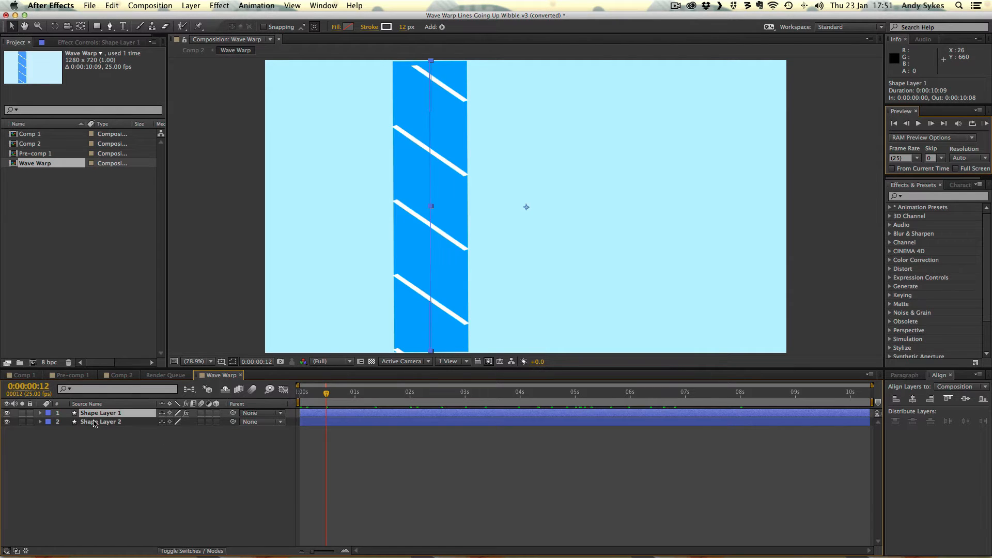
{"action": "left_click", "coordinate": [100, 422]}
{"action": "type", "text": "blue"}
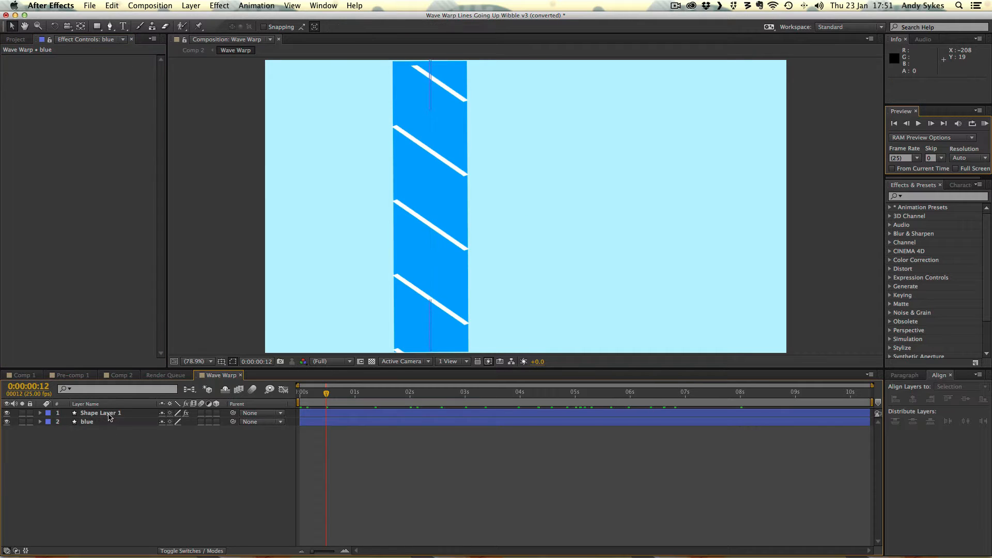
{"action": "left_click", "coordinate": [87, 422]}
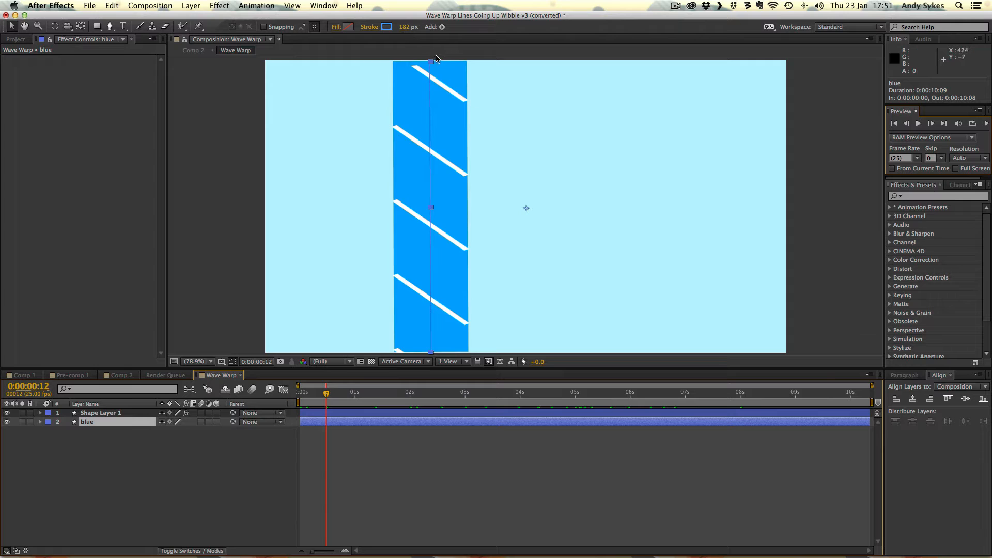
{"action": "mouse_move", "coordinate": [323, 179]}
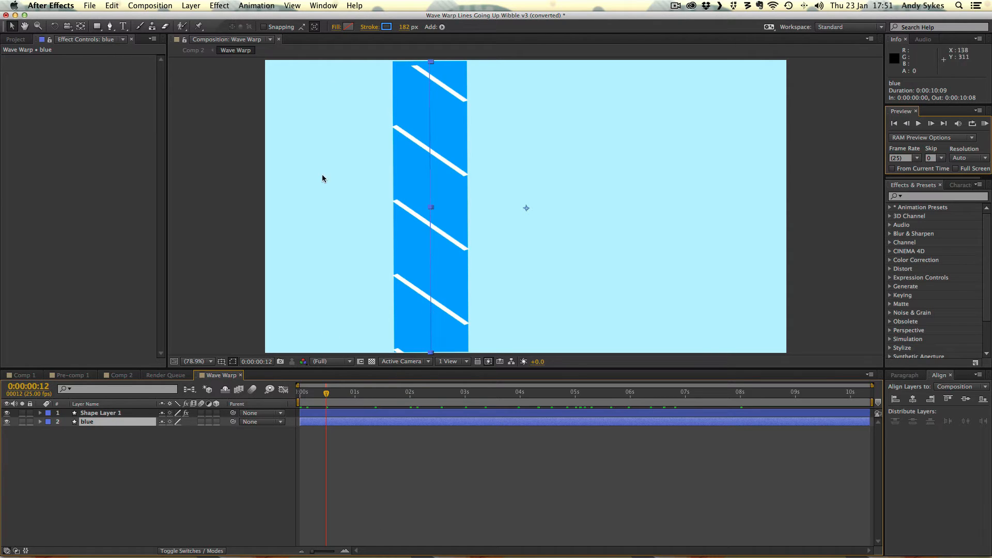
{"action": "mouse_move", "coordinate": [382, 34]}
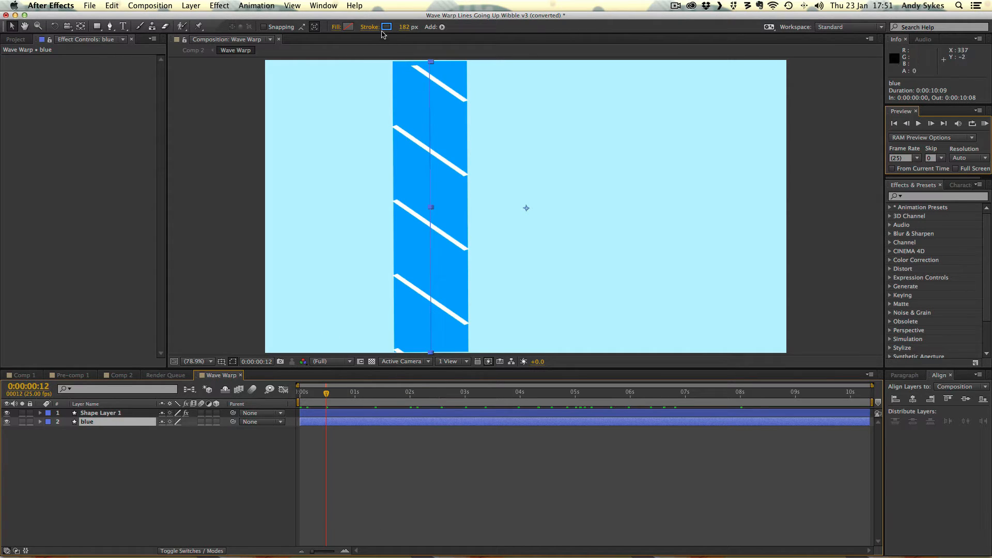
{"action": "mouse_move", "coordinate": [387, 27]}
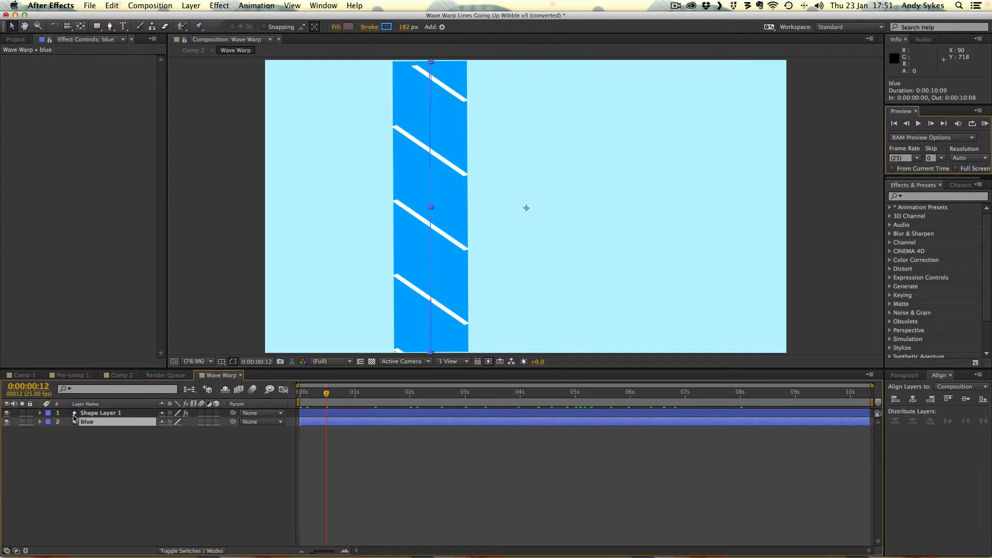
Rename Shape Layer 1 to 'white' and scrub ahead to watch its Wave Warp lines move.
{"action": "left_click", "coordinate": [100, 412]}
{"action": "type", "text": "white"}
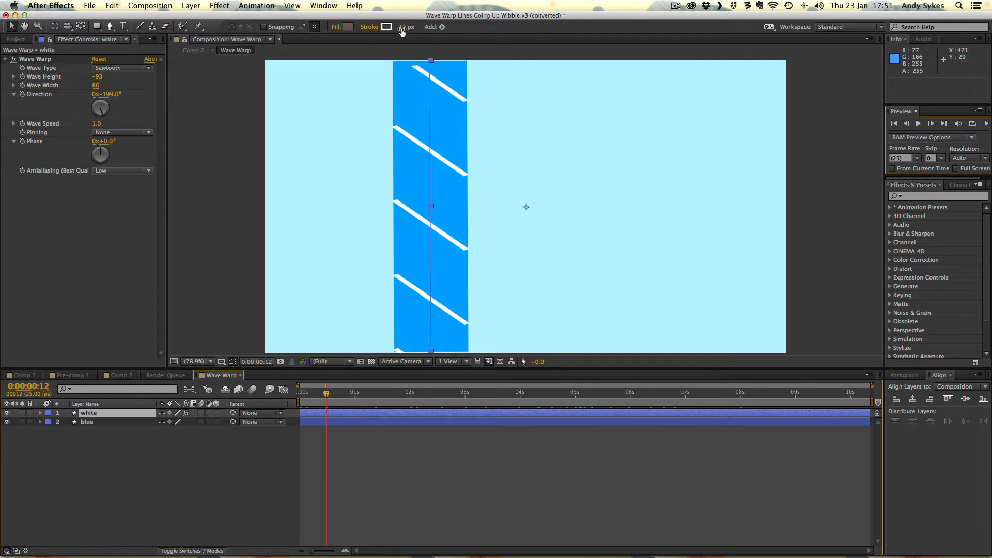
{"action": "mouse_move", "coordinate": [387, 26]}
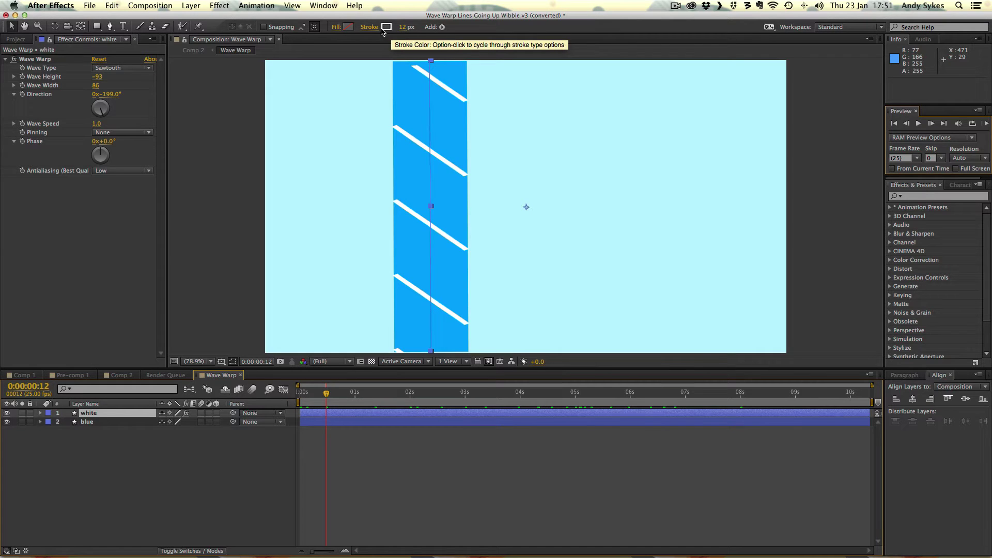
{"action": "mouse_move", "coordinate": [118, 70]}
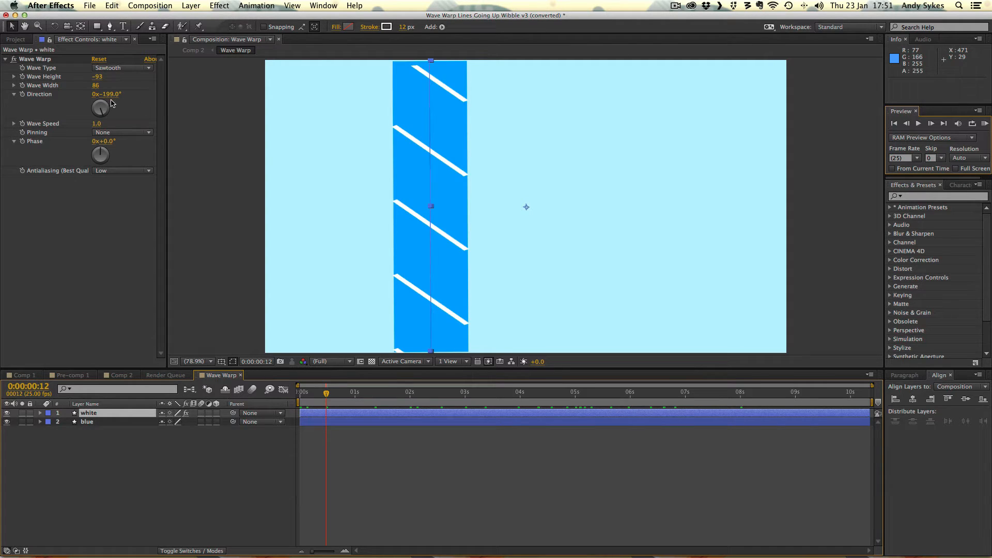
{"action": "mouse_move", "coordinate": [112, 132]}
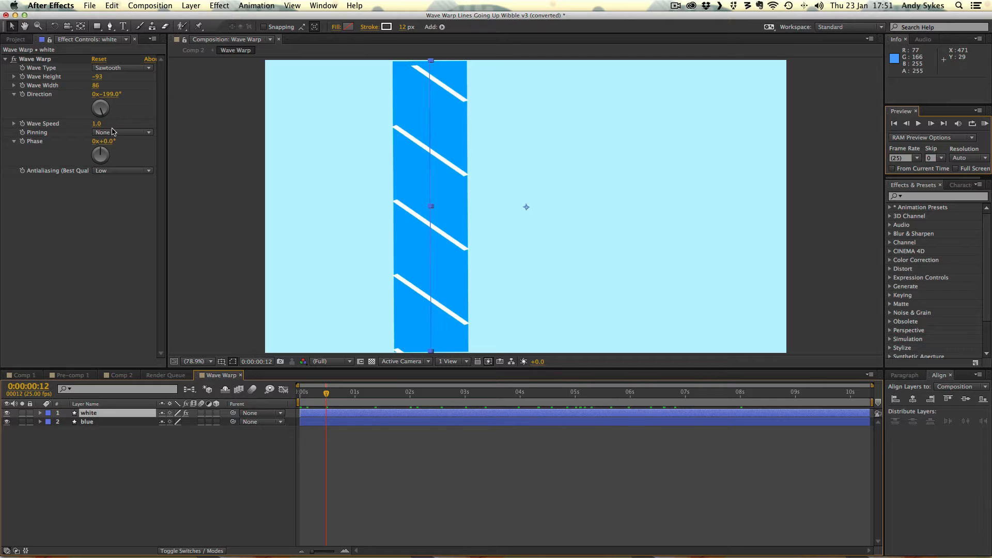
{"action": "mouse_move", "coordinate": [115, 147]}
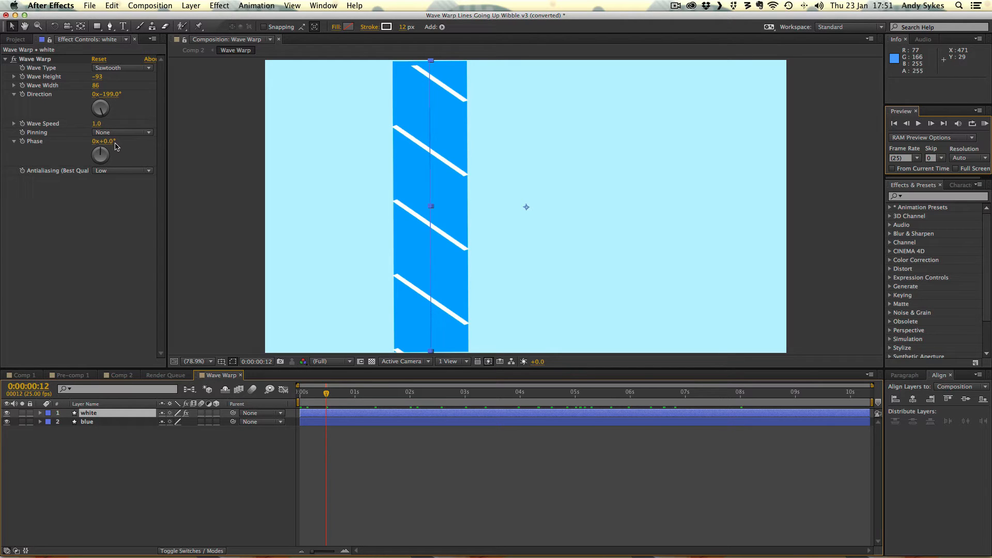
{"action": "mouse_move", "coordinate": [346, 449]}
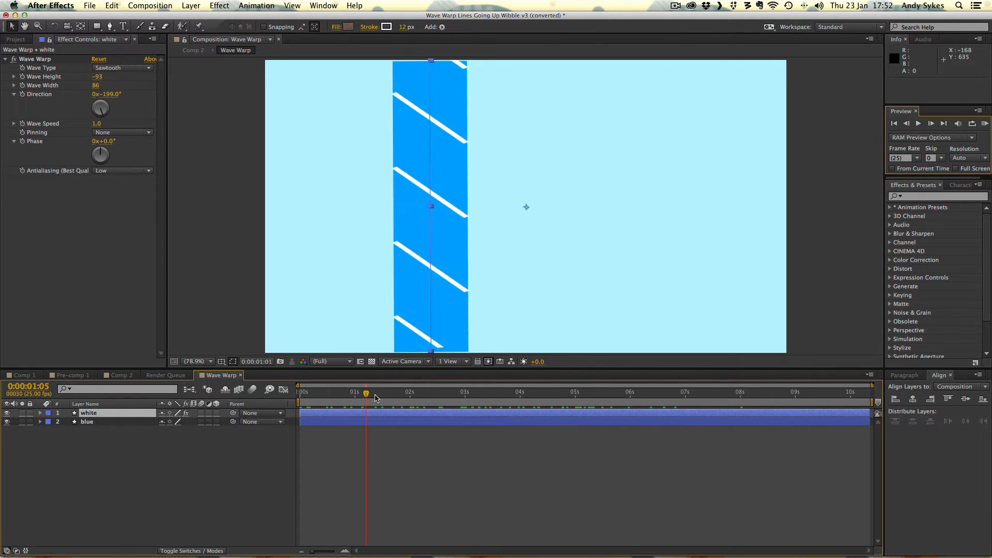
{"action": "left_click", "coordinate": [474, 392]}
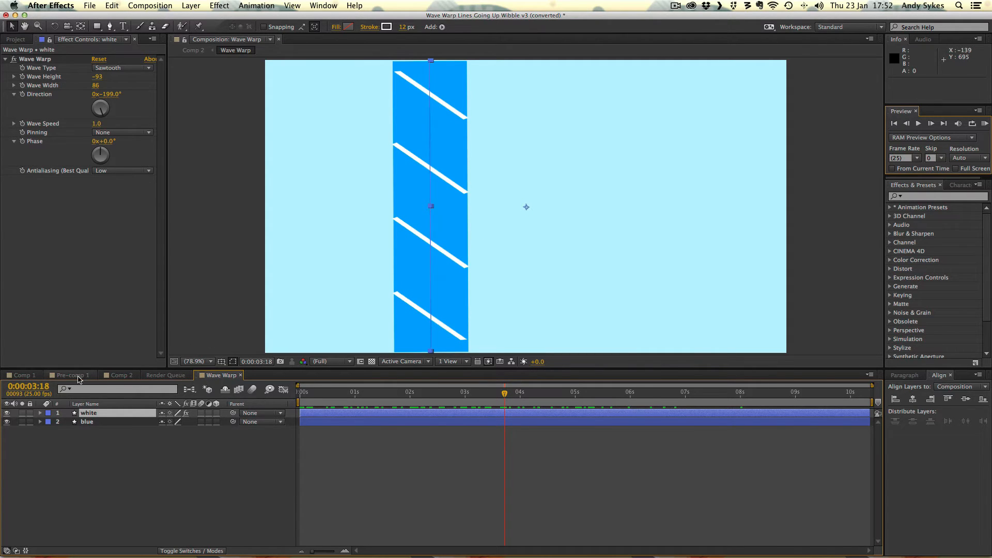
Switch to Comp 2 and move the playhead to about 5 seconds.
{"action": "left_click", "coordinate": [70, 375]}
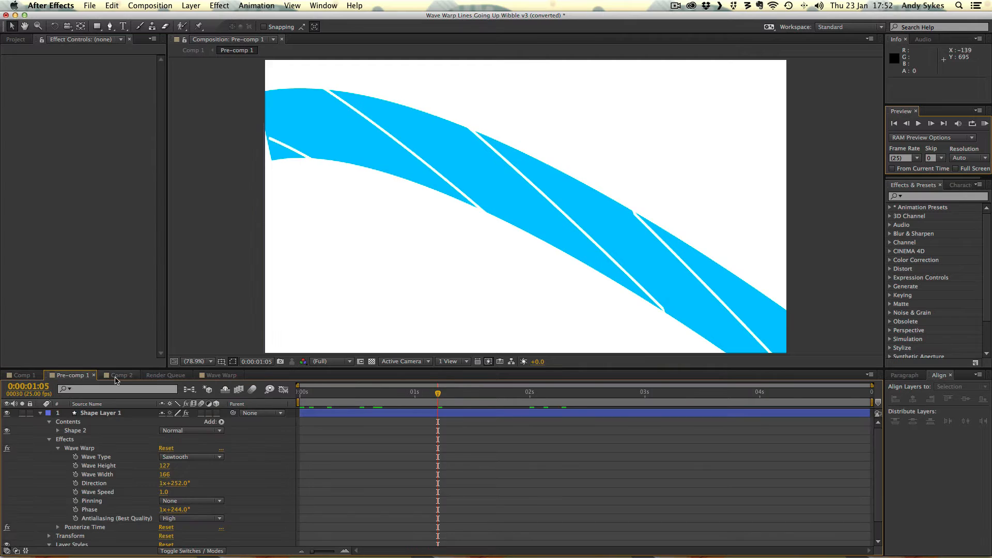
{"action": "left_click", "coordinate": [120, 376]}
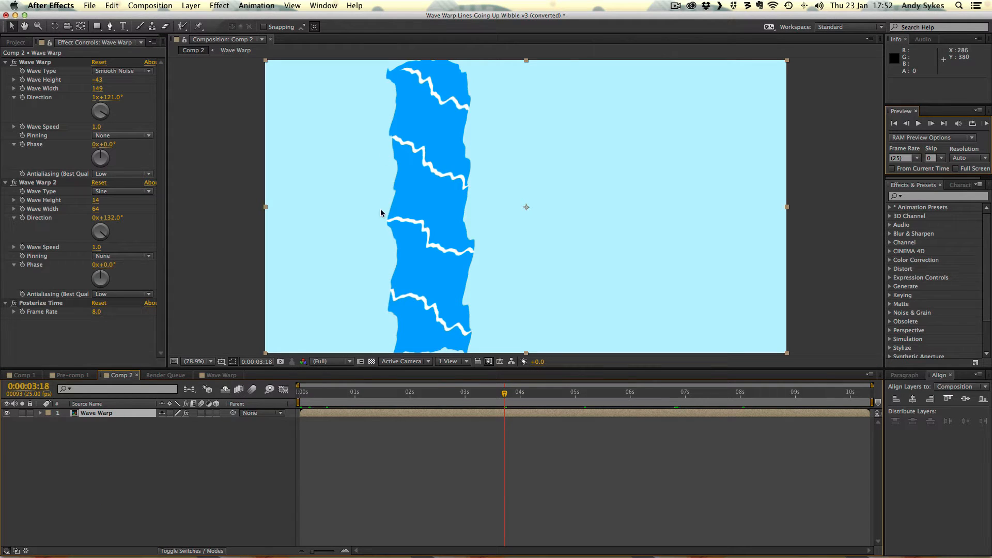
{"action": "mouse_move", "coordinate": [316, 399]}
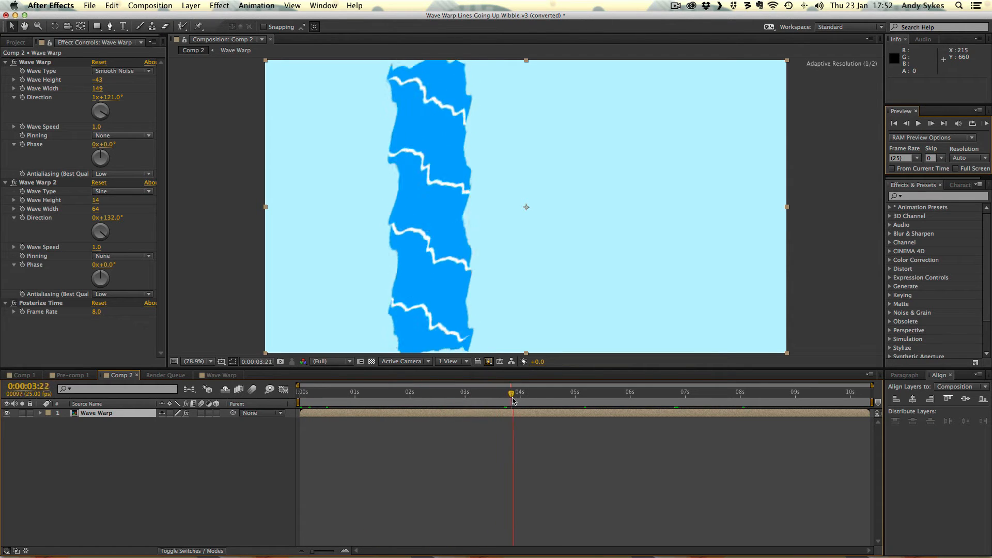
{"action": "left_click", "coordinate": [585, 393]}
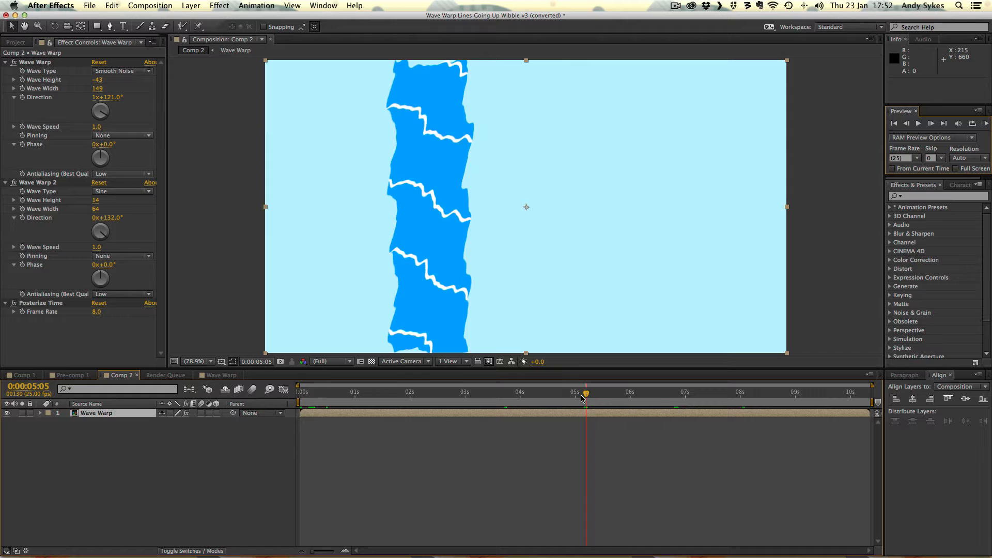
{"action": "mouse_move", "coordinate": [408, 186]}
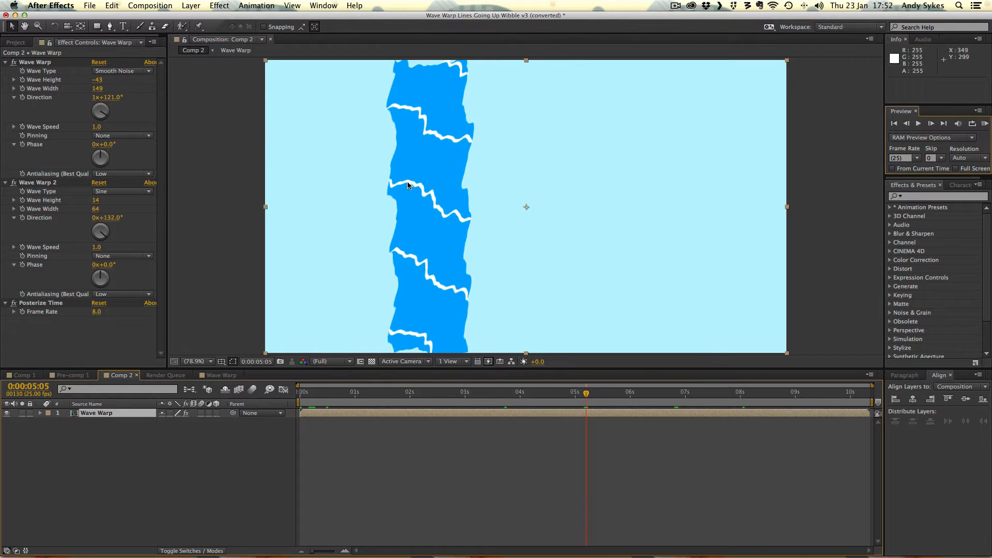
{"action": "mouse_move", "coordinate": [440, 155]}
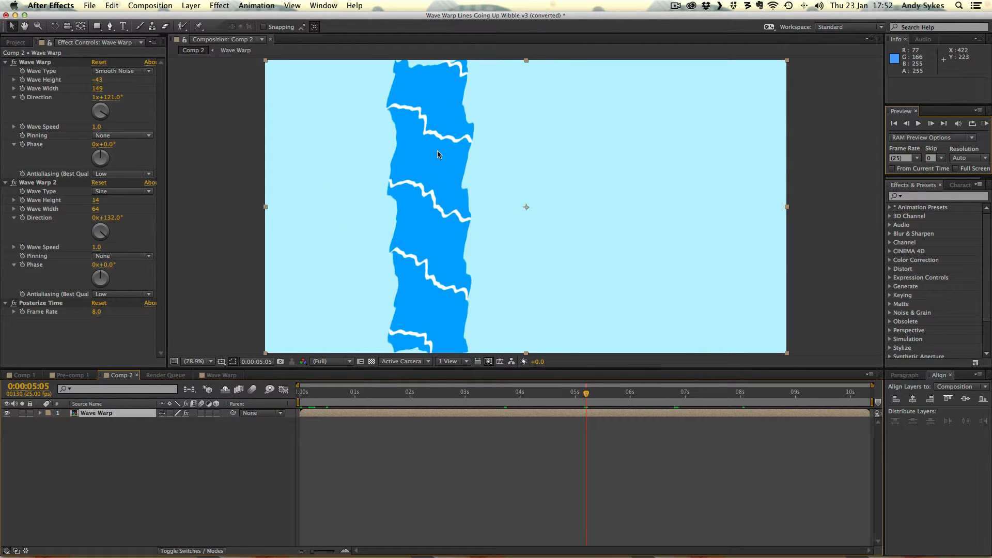
{"action": "mouse_move", "coordinate": [497, 173]}
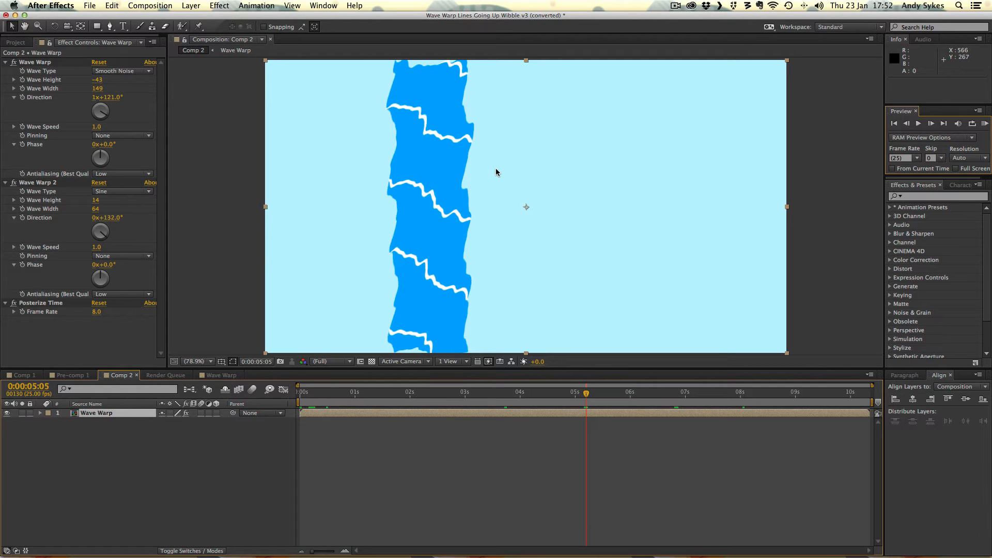
{"action": "mouse_move", "coordinate": [445, 150]}
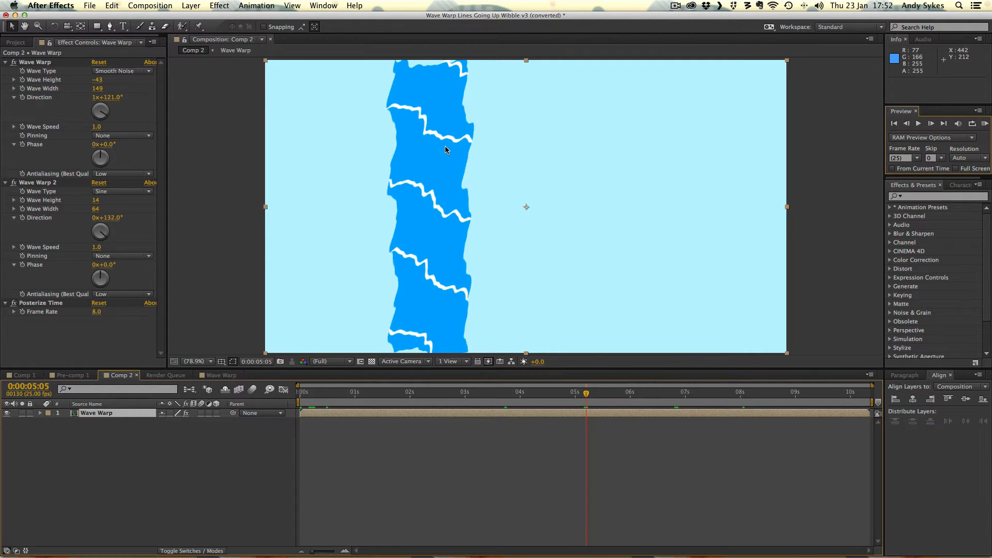
{"action": "mouse_move", "coordinate": [141, 64]}
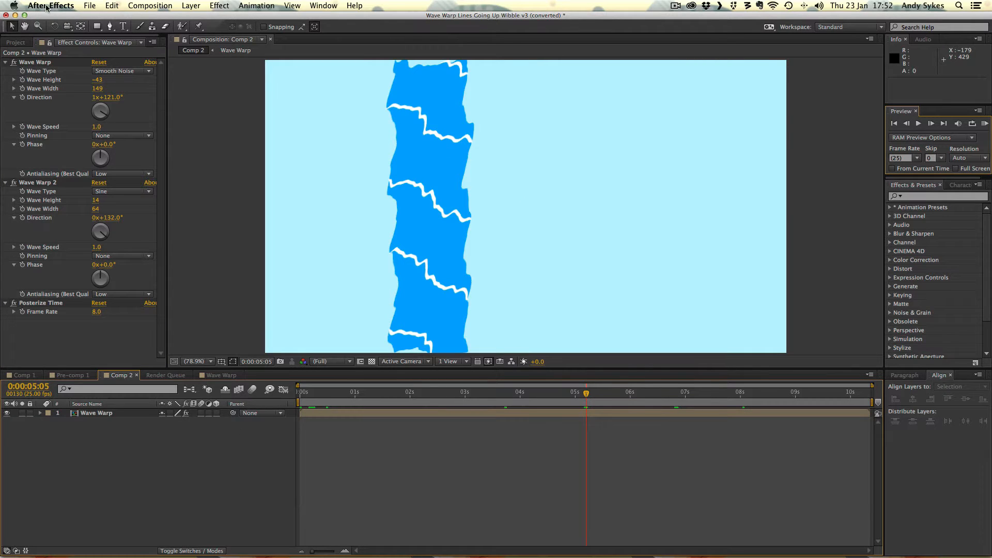
{"action": "left_click", "coordinate": [97, 413]}
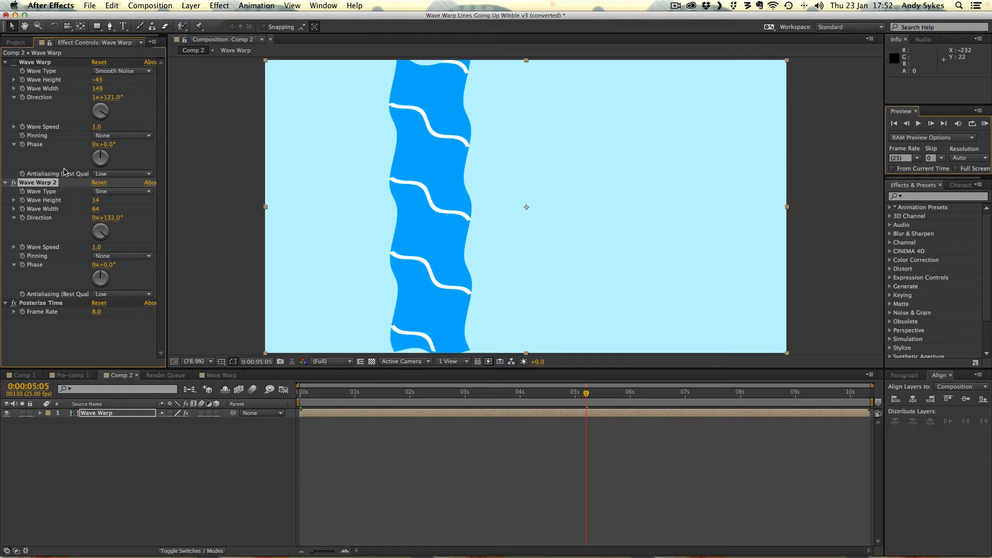
{"action": "mouse_move", "coordinate": [116, 203]}
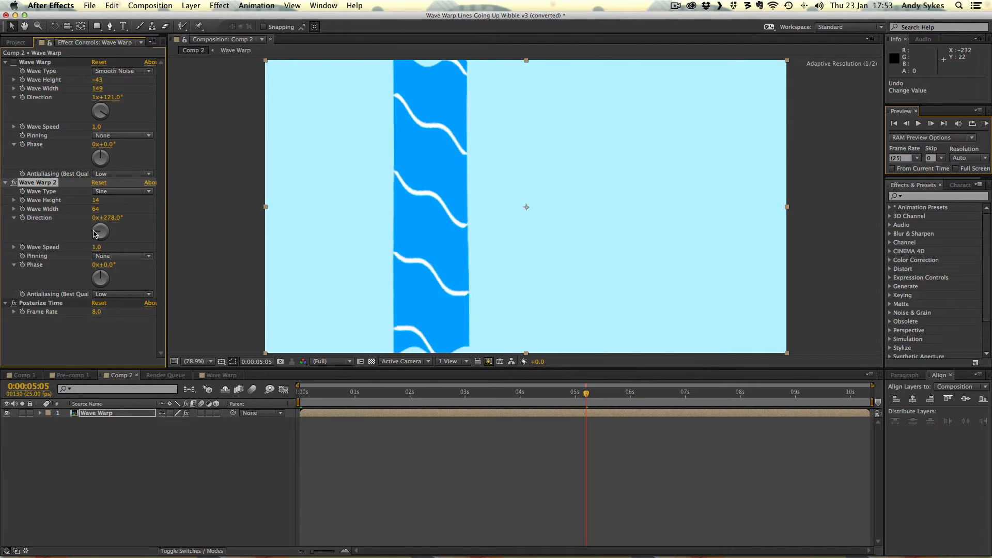
{"action": "left_click_drag", "start_coordinate": [100, 228], "coordinate": [88, 237]}
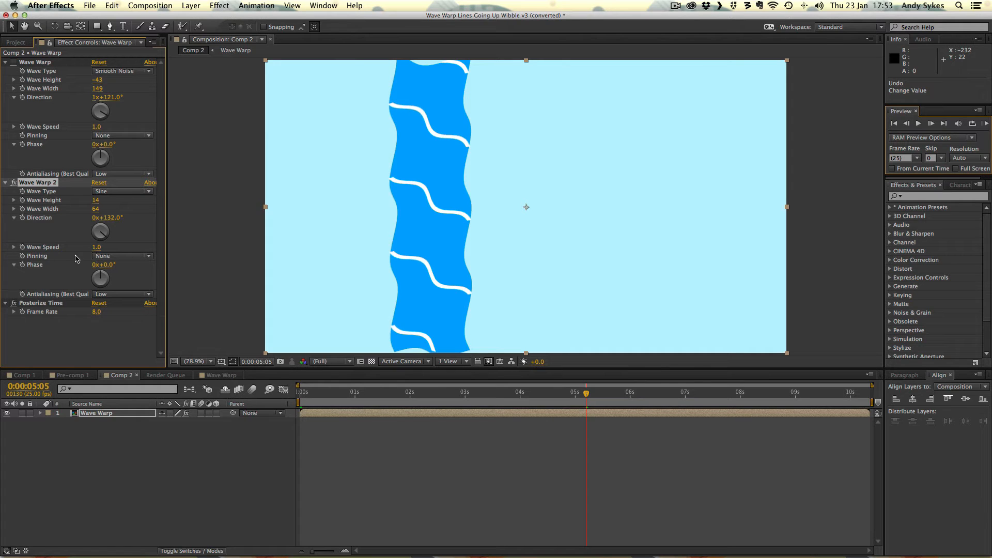
{"action": "mouse_move", "coordinate": [138, 274]}
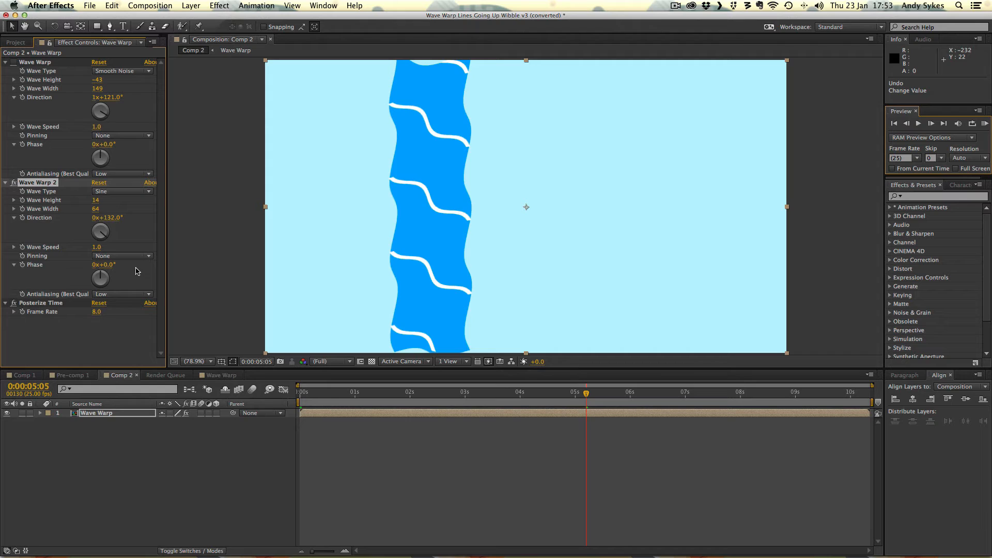
{"action": "mouse_move", "coordinate": [141, 276]}
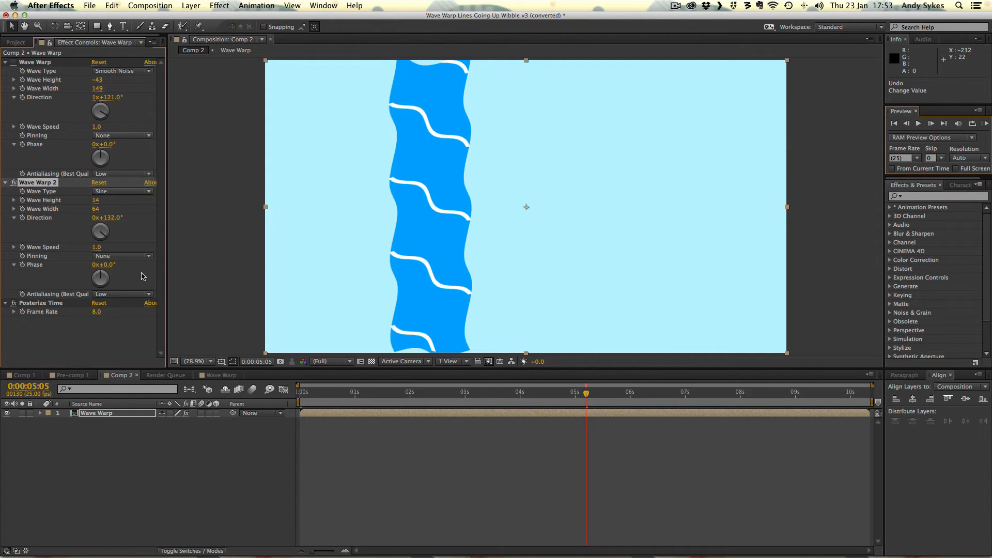
{"action": "mouse_move", "coordinate": [102, 319]}
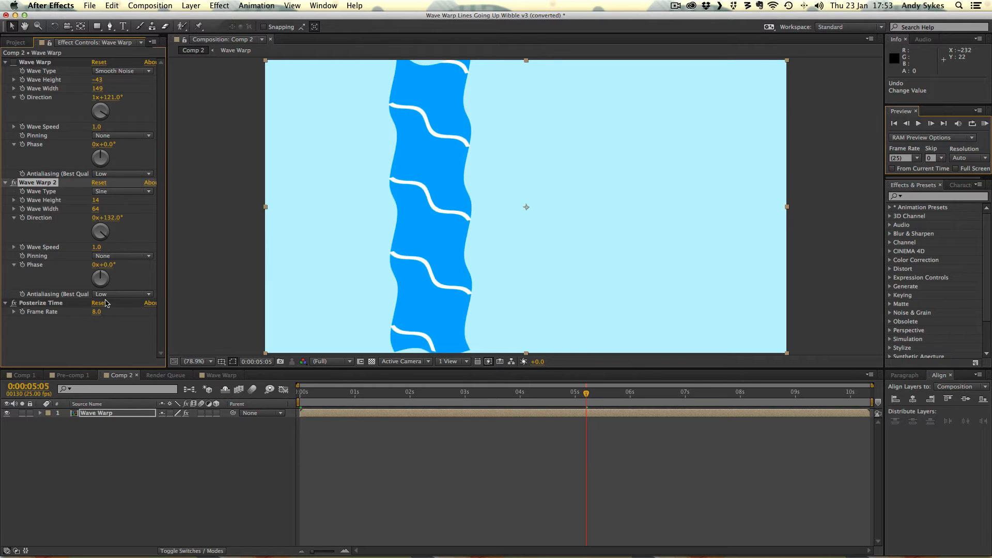
{"action": "mouse_move", "coordinate": [81, 211]}
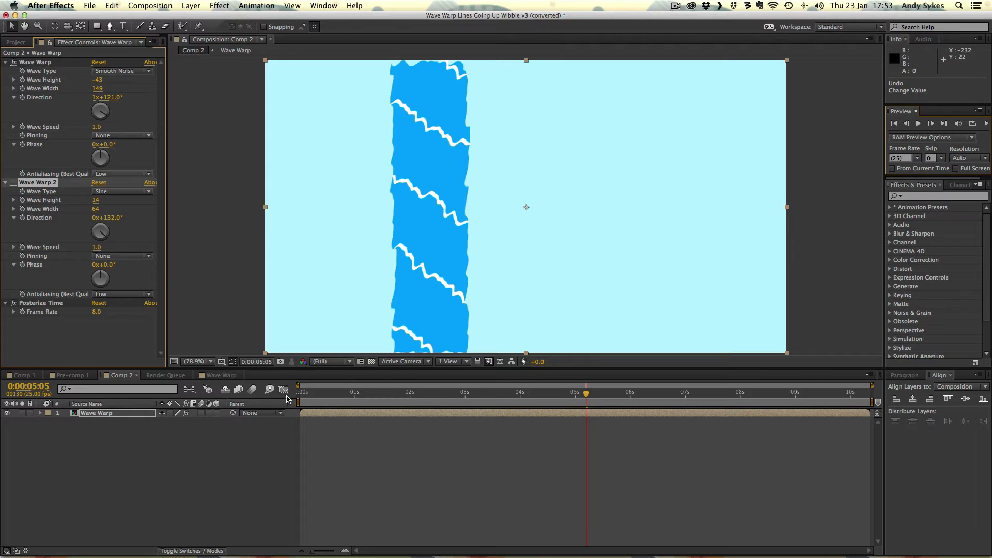
Rotate the first Wave Warp's Direction from 2x+183° to 1x+121° for jagged zigzag lines.
{"action": "left_click", "coordinate": [426, 392]}
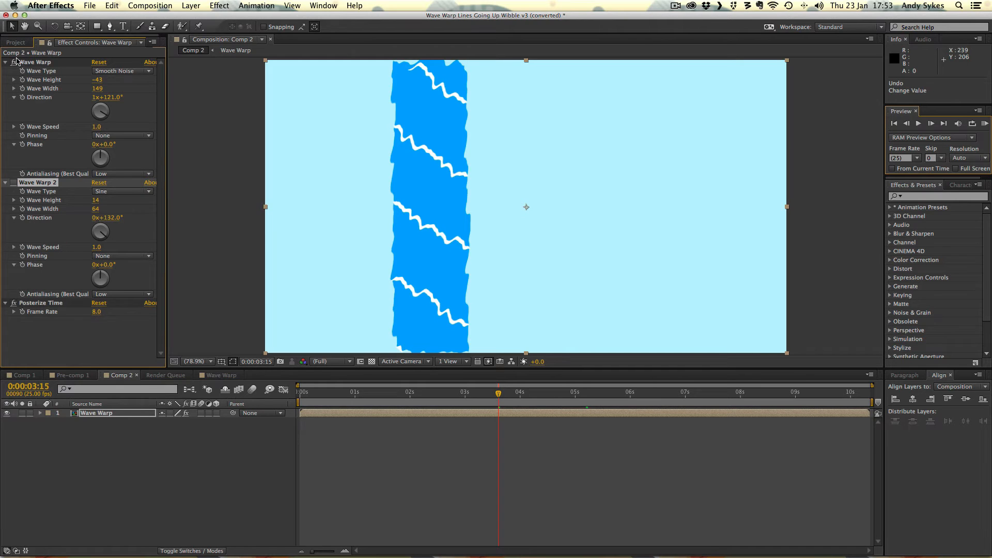
{"action": "mouse_move", "coordinate": [417, 240]}
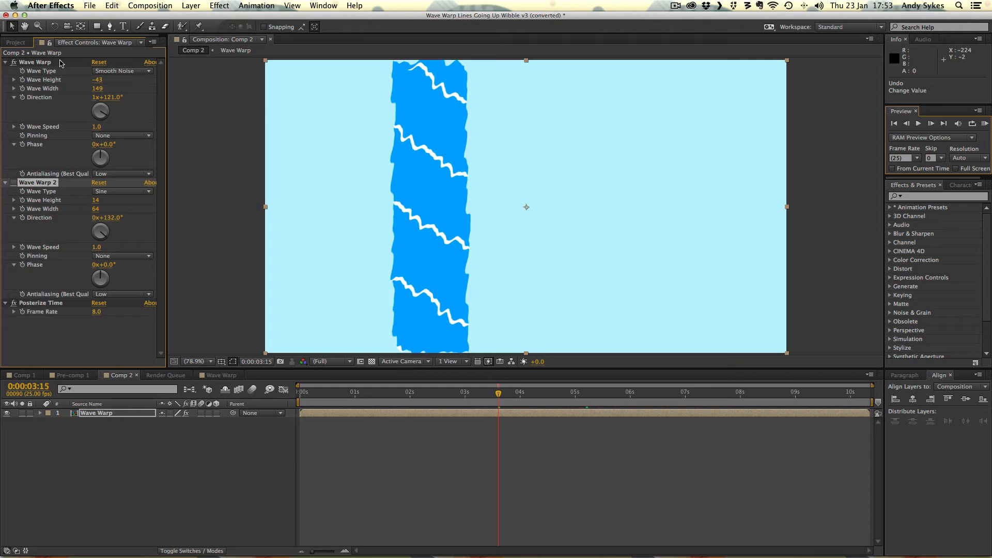
{"action": "mouse_move", "coordinate": [124, 74]}
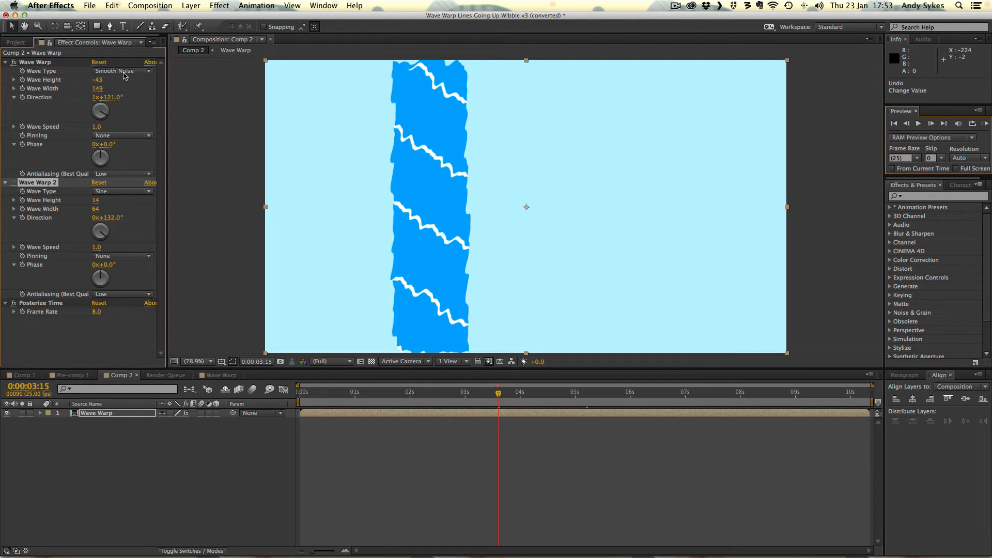
{"action": "mouse_move", "coordinate": [122, 82]}
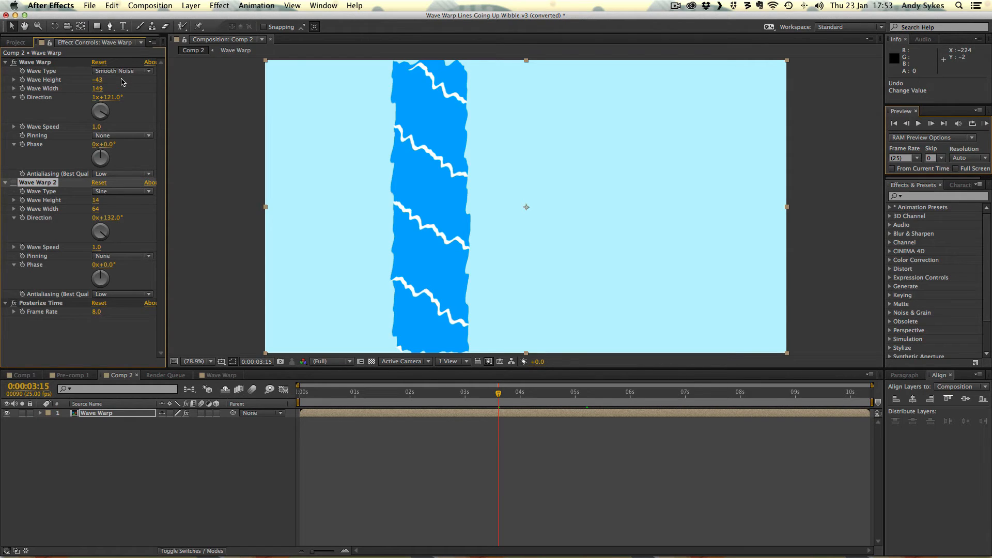
{"action": "mouse_move", "coordinate": [123, 92]}
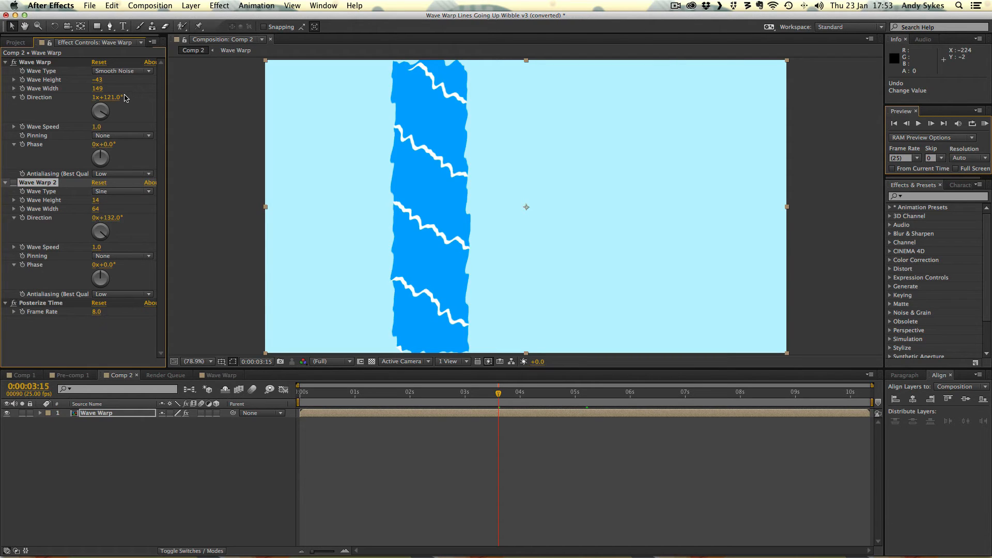
{"action": "mouse_move", "coordinate": [90, 104]}
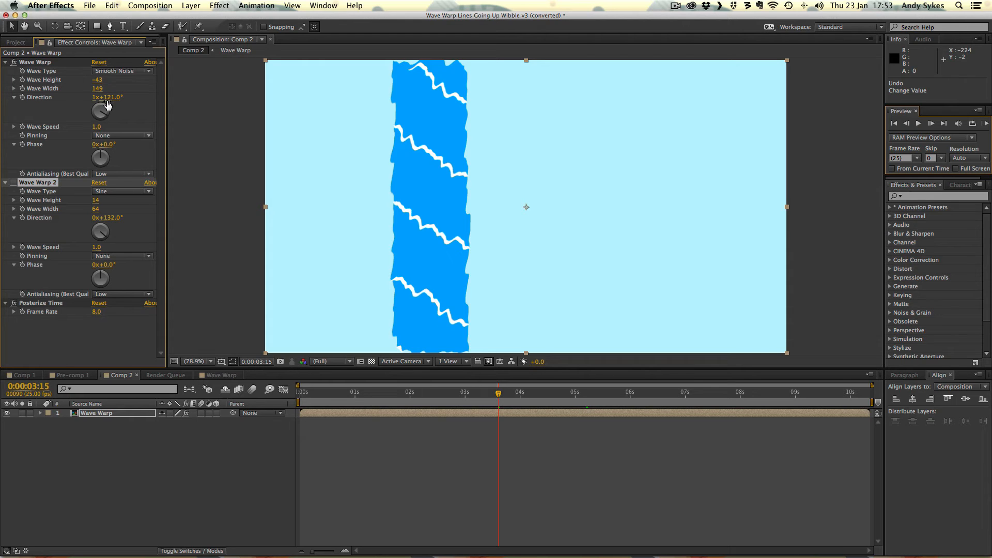
{"action": "left_click_drag", "start_coordinate": [100, 110], "coordinate": [105, 101]}
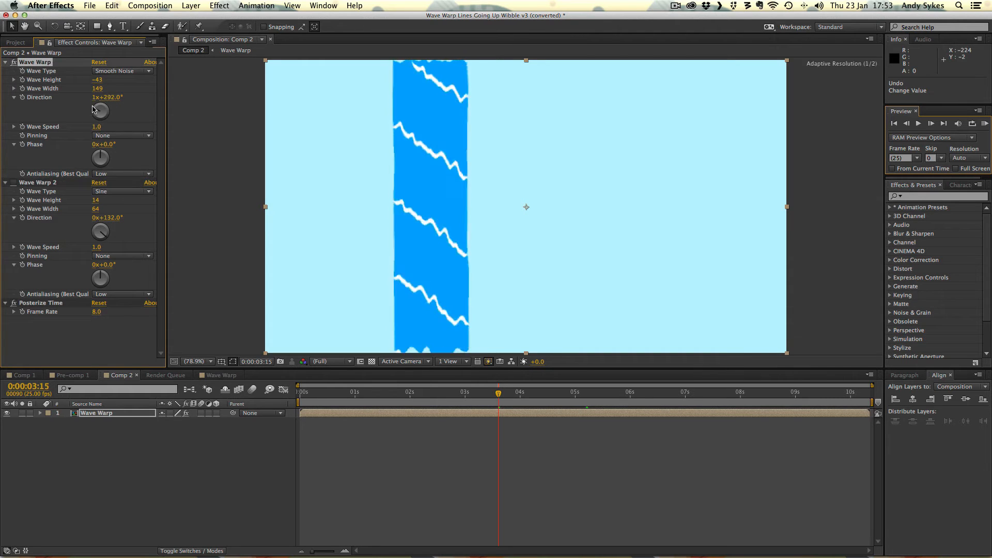
{"action": "left_click_drag", "start_coordinate": [100, 110], "coordinate": [100, 118]}
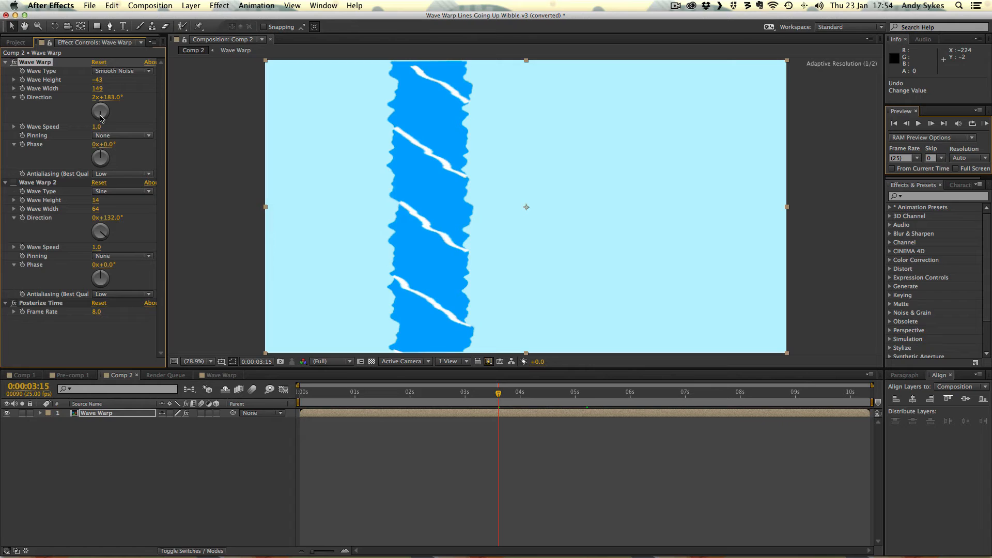
{"action": "left_click_drag", "start_coordinate": [99, 112], "coordinate": [100, 112]}
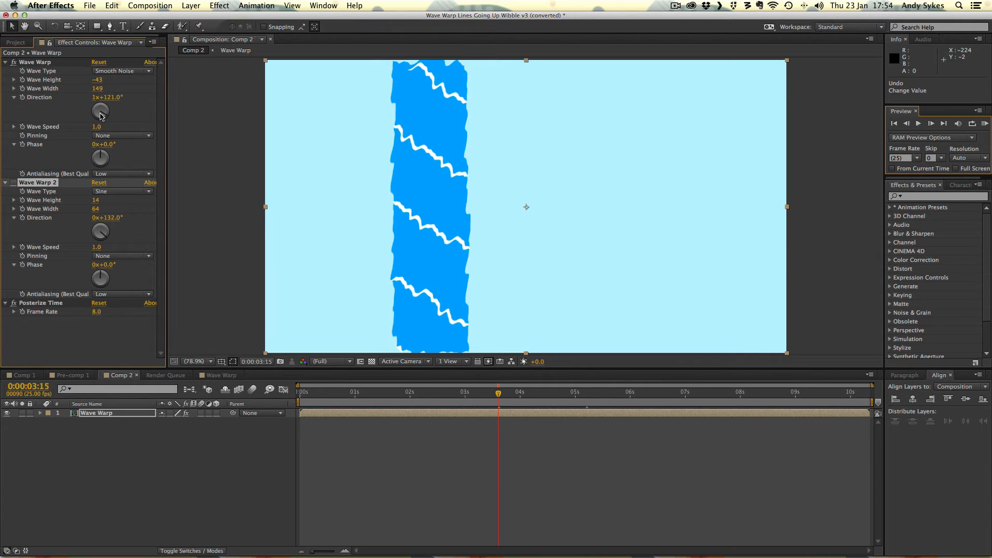
{"action": "mouse_move", "coordinate": [122, 133]}
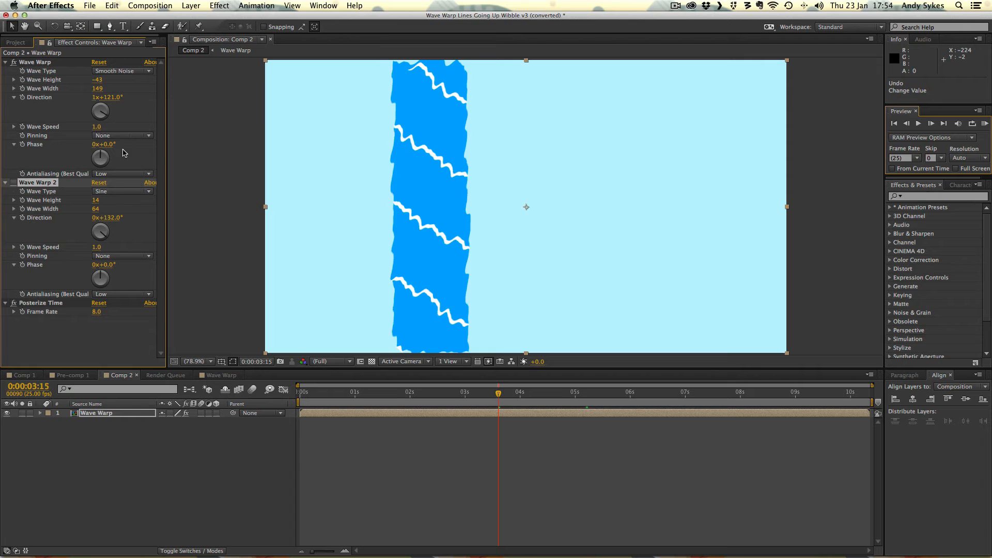
{"action": "mouse_move", "coordinate": [124, 178]}
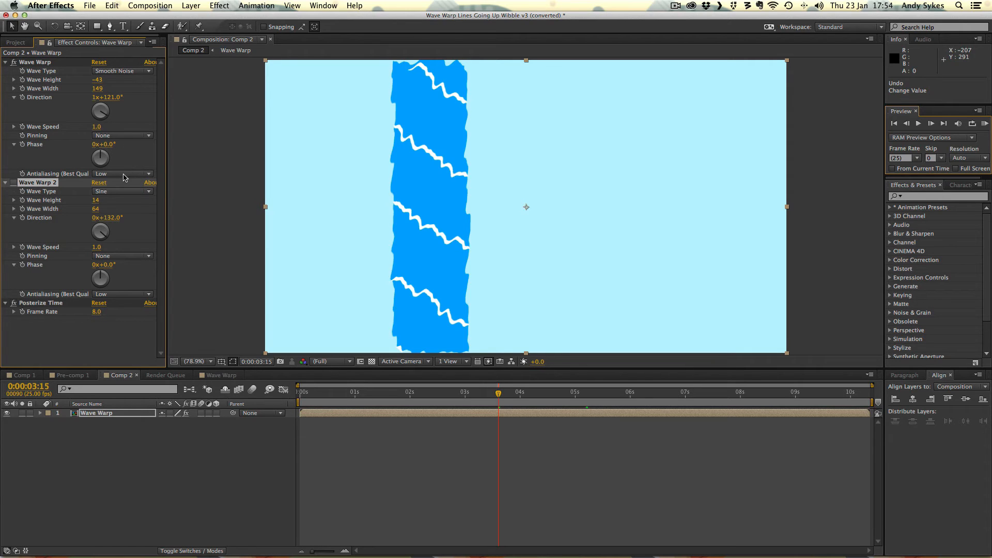
{"action": "mouse_move", "coordinate": [198, 178]}
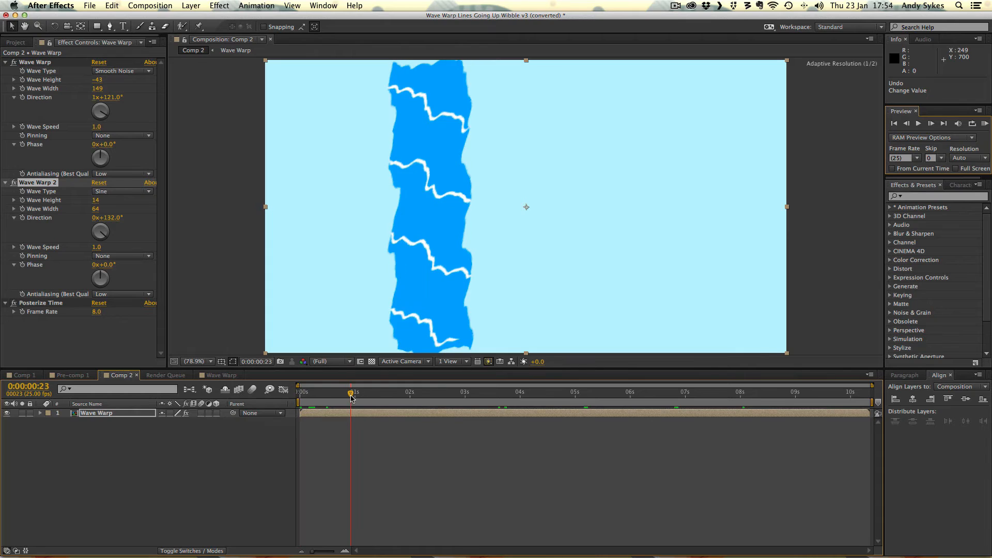
{"action": "mouse_move", "coordinate": [878, 404]}
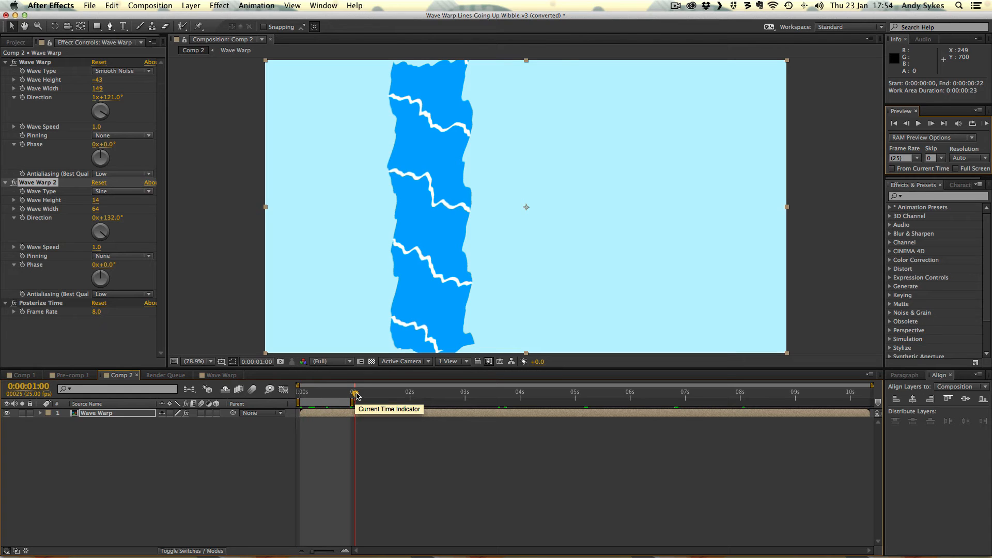
{"action": "mouse_move", "coordinate": [86, 122]}
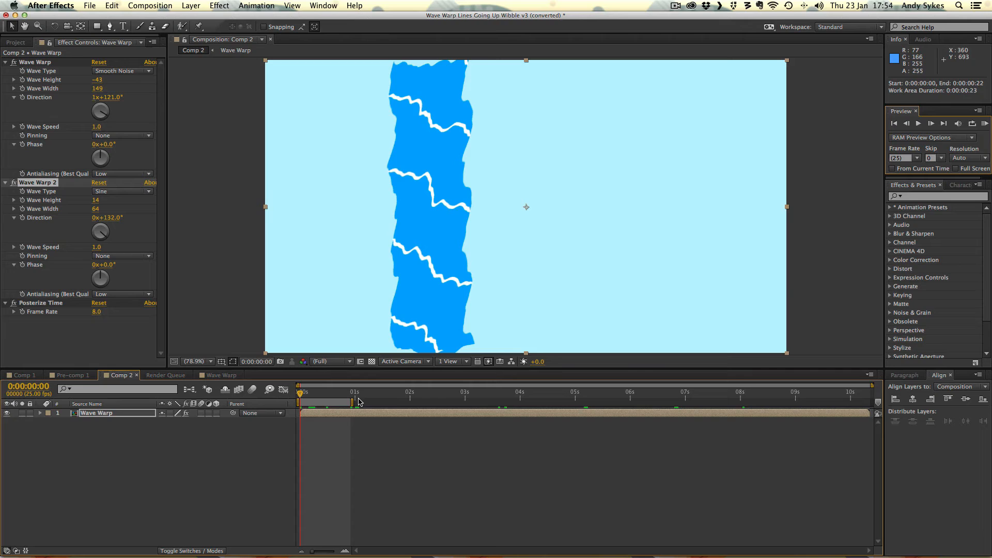
{"action": "mouse_move", "coordinate": [360, 402]}
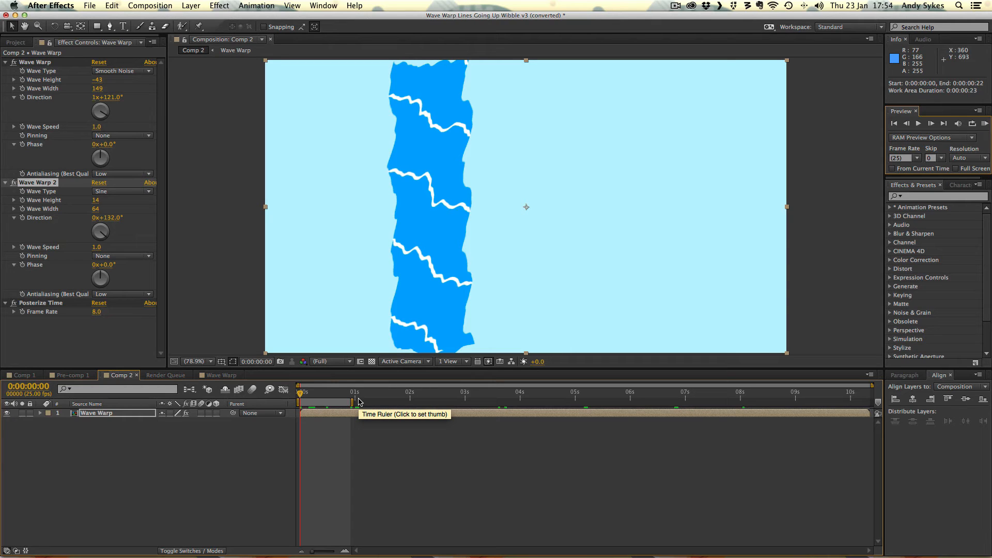
{"action": "mouse_move", "coordinate": [380, 113]}
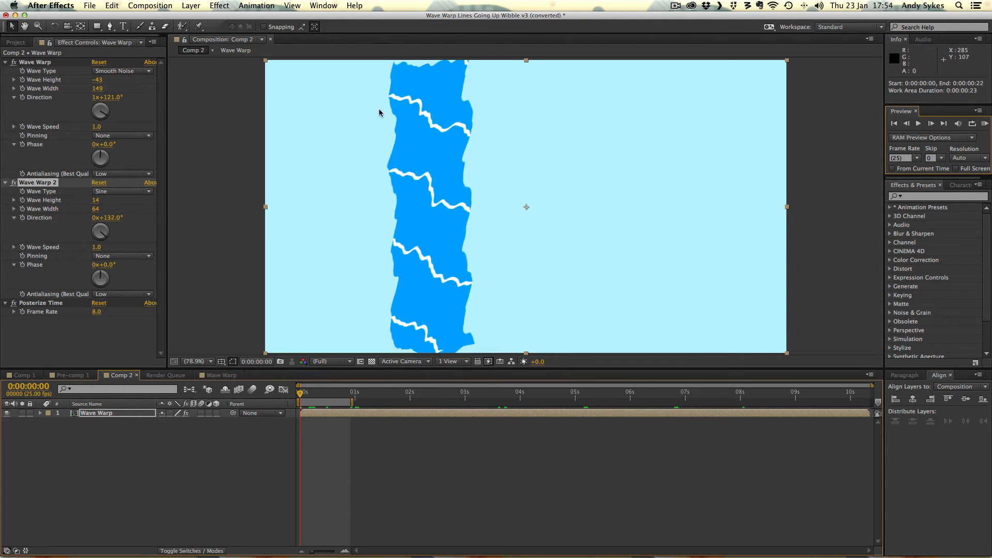
{"action": "mouse_move", "coordinate": [364, 385]}
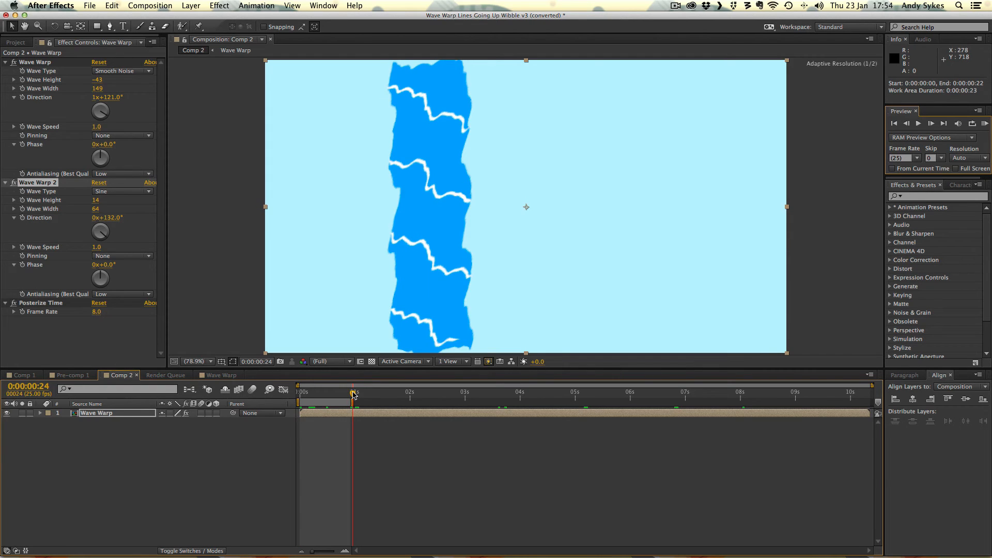
Stop the looping RAM preview and bring up the Composition menu.
{"action": "left_click", "coordinate": [352, 393]}
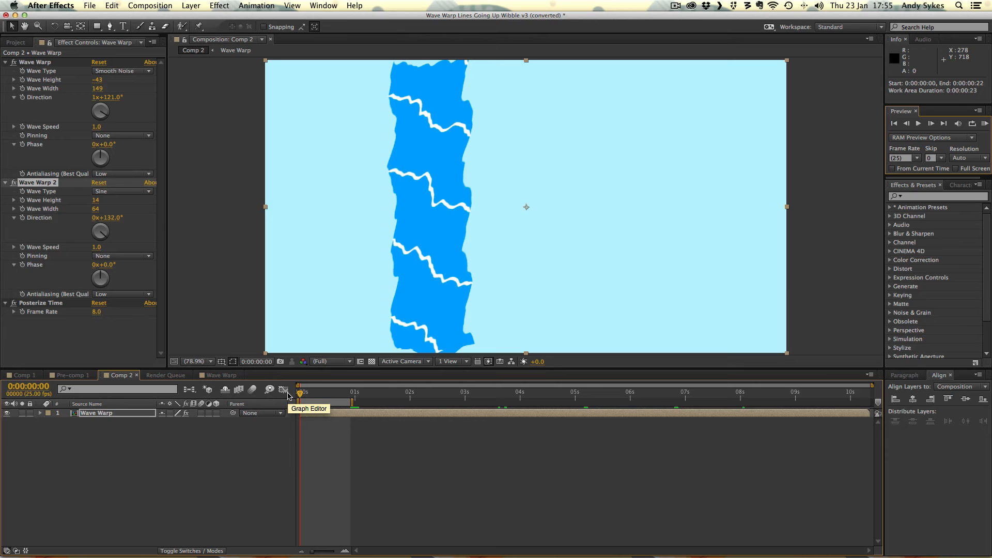
{"action": "left_click", "coordinate": [150, 5]}
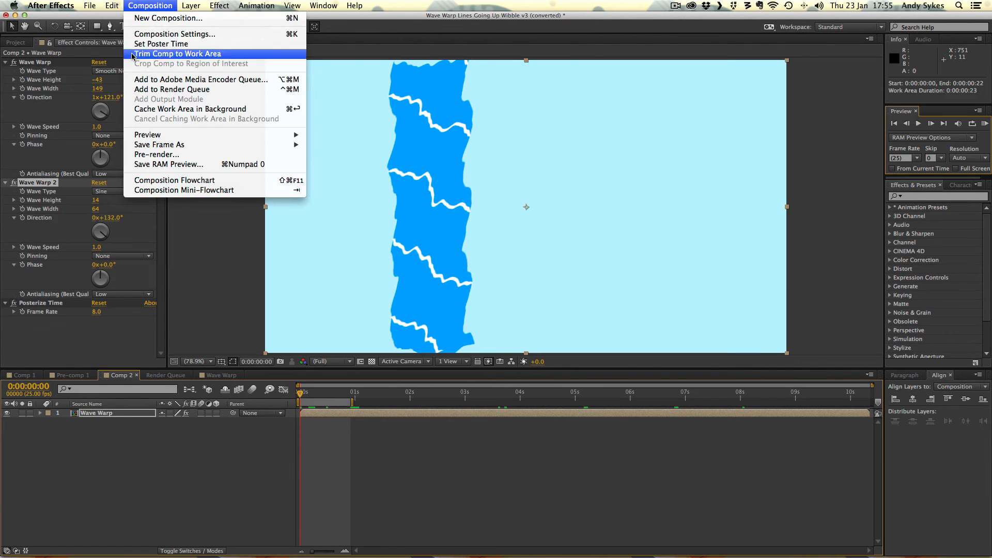
{"action": "mouse_move", "coordinate": [200, 80]}
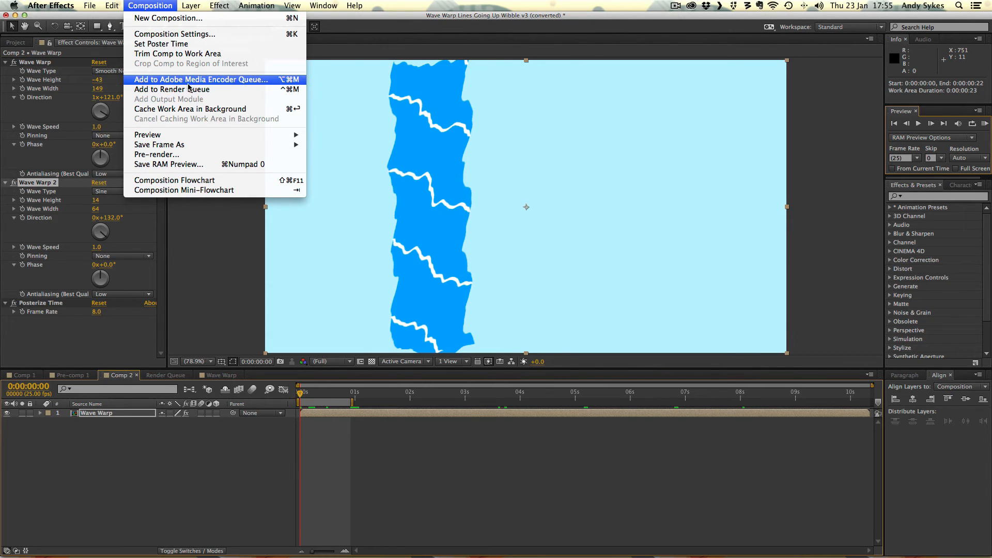
{"action": "mouse_move", "coordinate": [282, 86]}
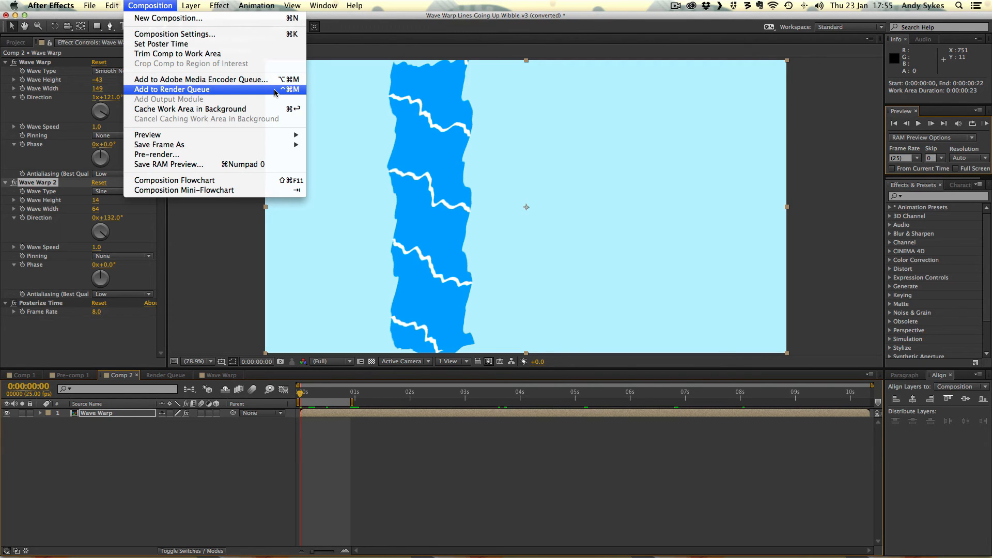
{"action": "left_click", "coordinate": [239, 279]}
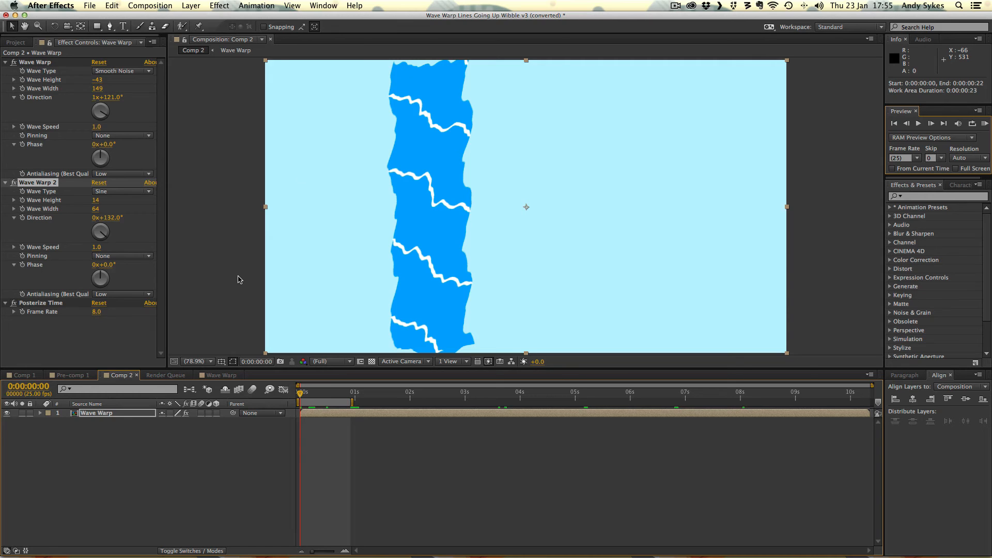
{"action": "mouse_move", "coordinate": [516, 31]}
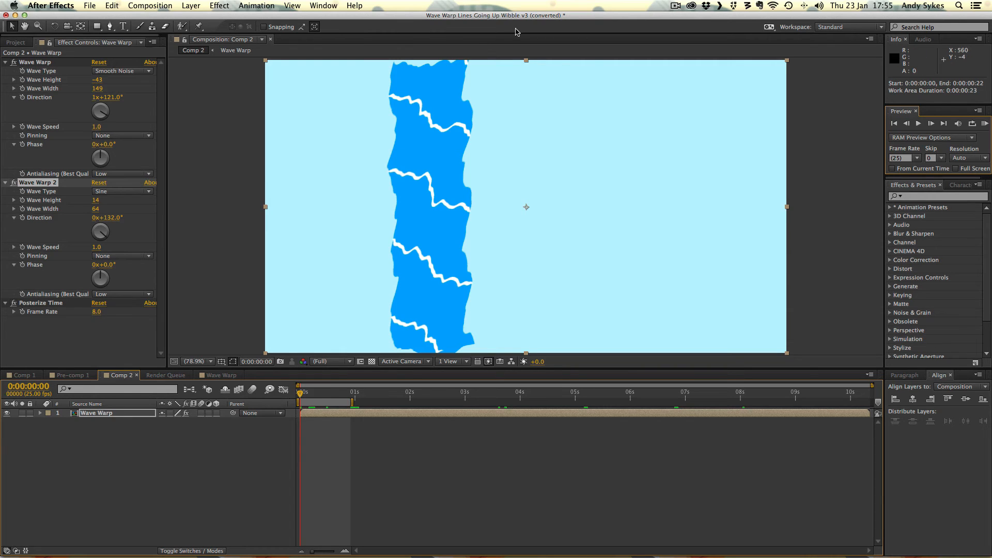
{"action": "mouse_move", "coordinate": [356, 183]}
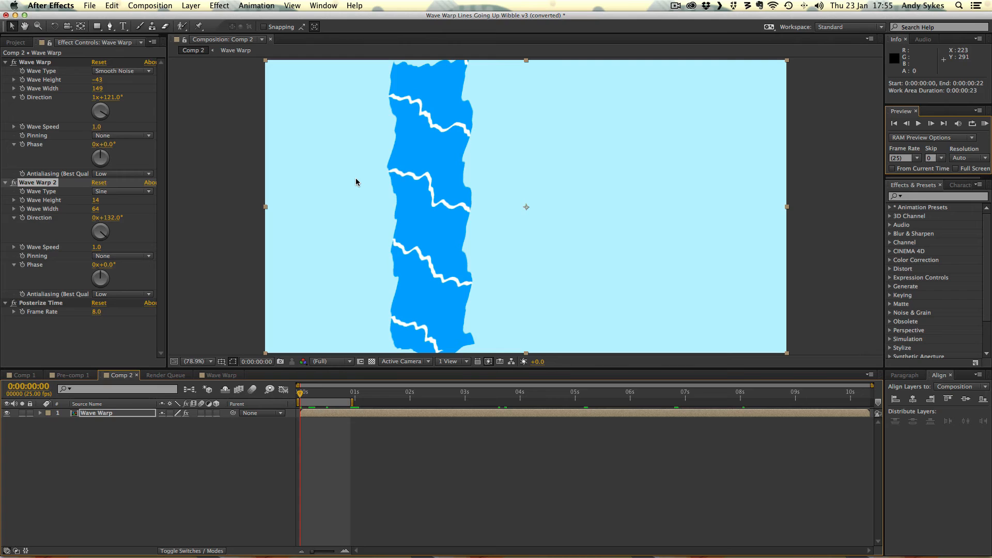
{"action": "mouse_move", "coordinate": [389, 158]}
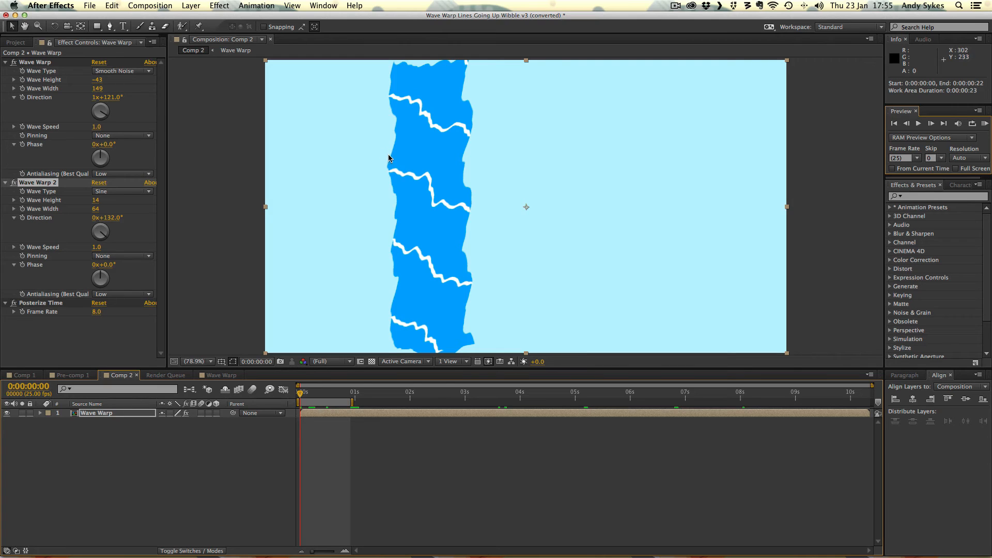
{"action": "mouse_move", "coordinate": [434, 81]}
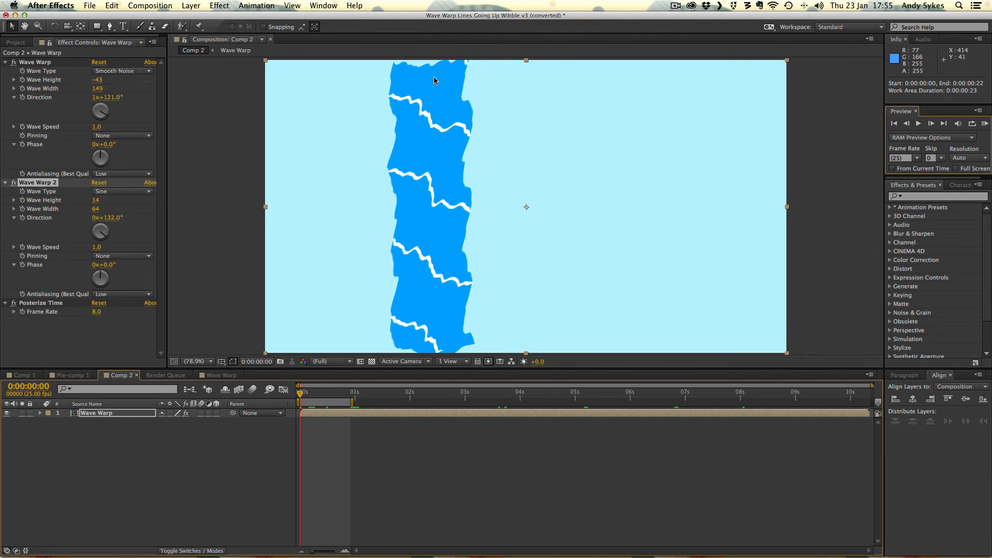
{"action": "mouse_move", "coordinate": [439, 50]}
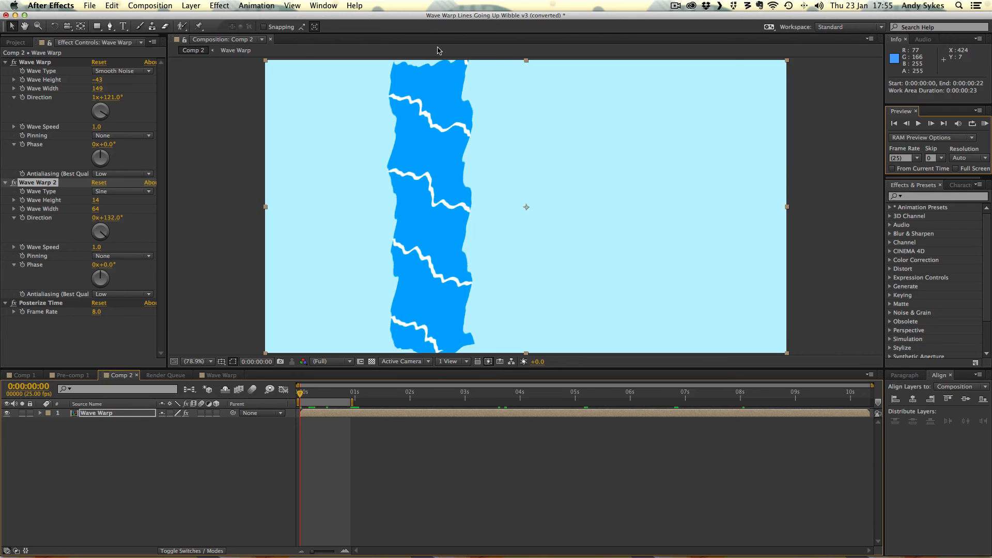
{"action": "mouse_move", "coordinate": [400, 130]}
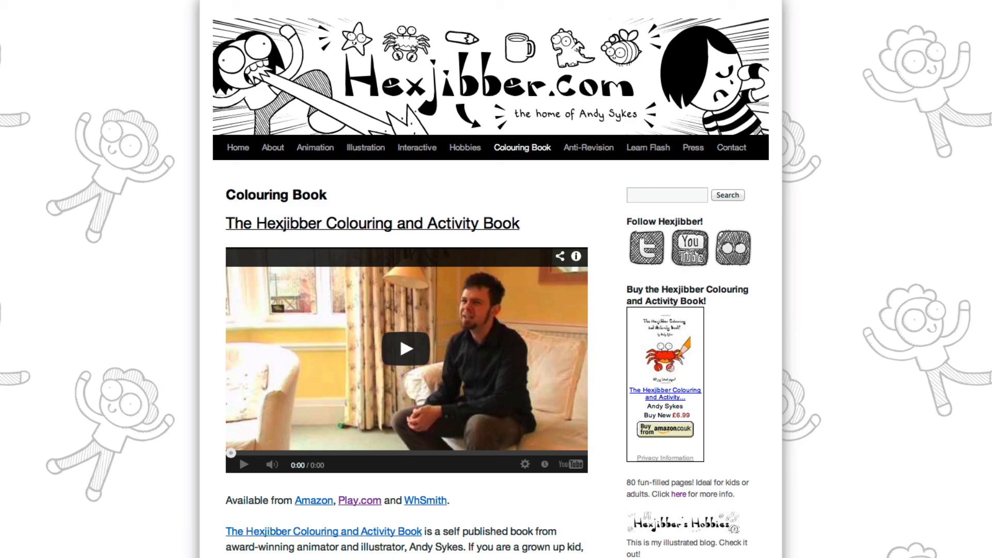
Go to Hexjibber.com's Anti-Revision page showing the Anti-Revision Book cover.
{"action": "left_click", "coordinate": [406, 349]}
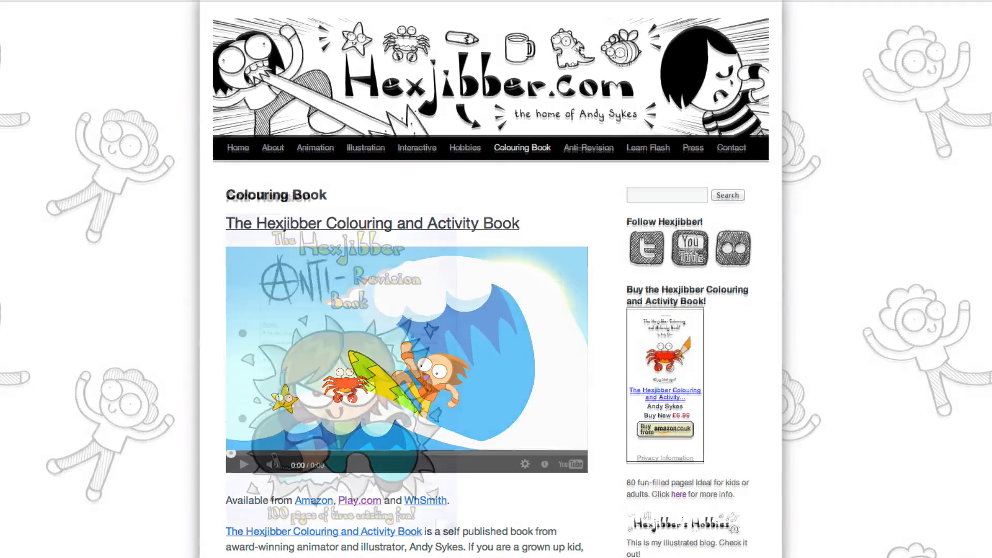
{"action": "left_click", "coordinate": [587, 150]}
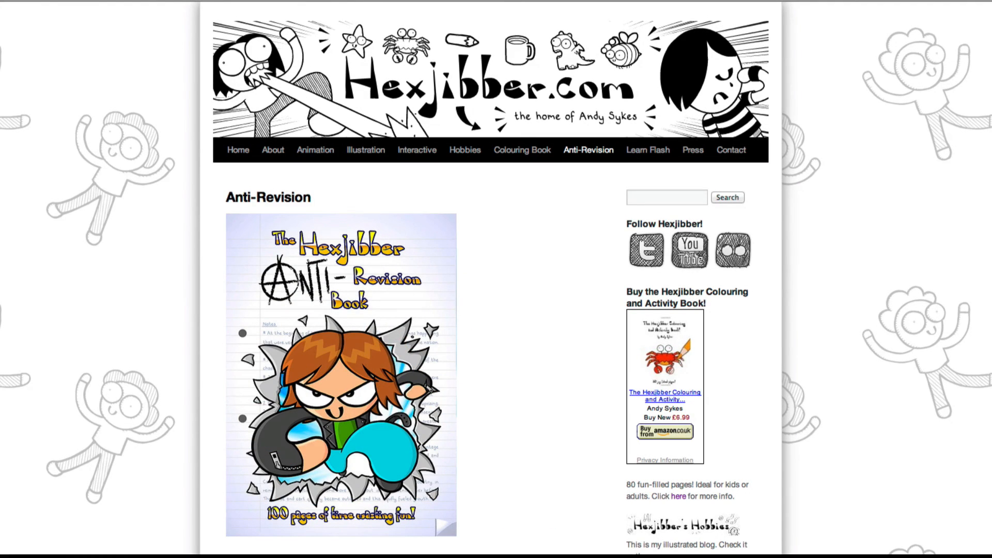